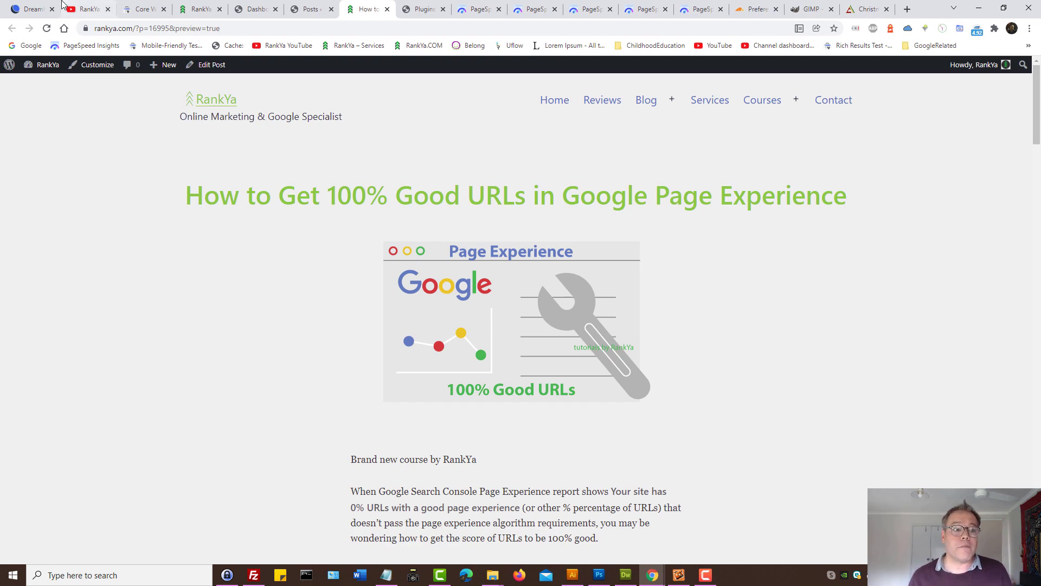
# Step: View the RankYa YouTube channel, then the Search Console mobile Core Web Vitals report
pyautogui.click(86, 8)
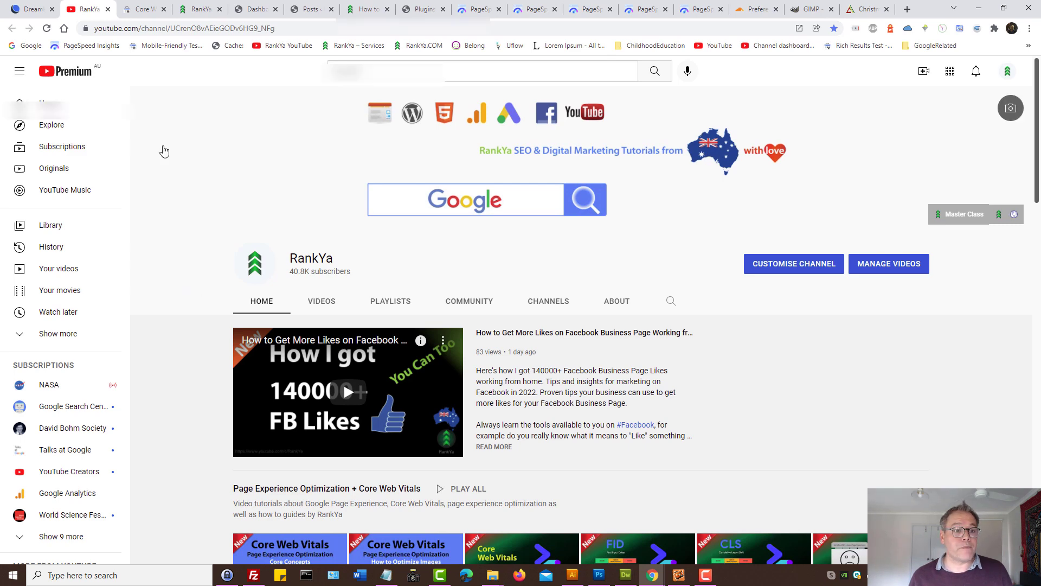
pyautogui.click(145, 8)
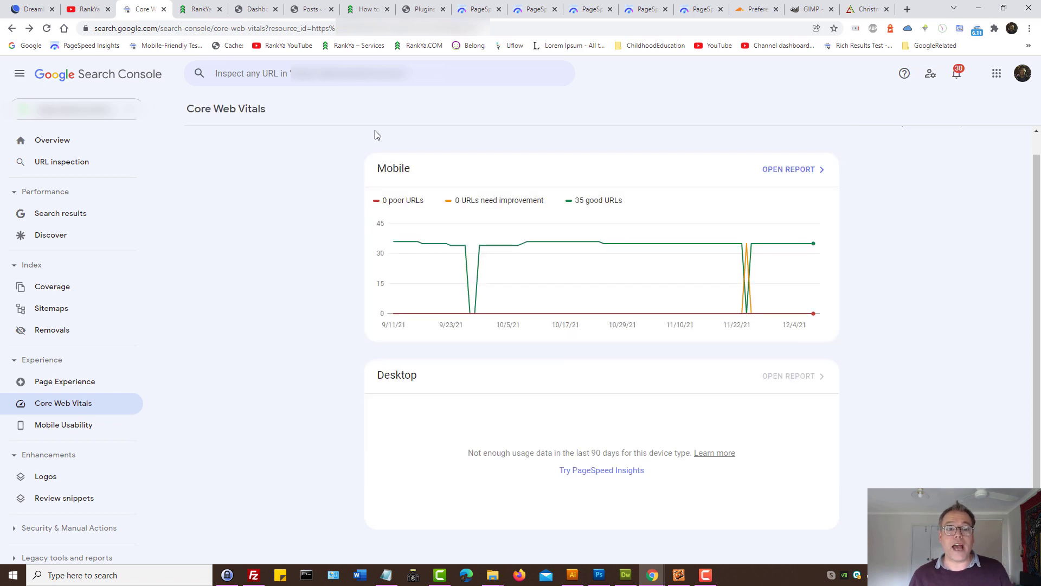
# Step: Return to the 'How to Get 100% Good URLs' post preview tab
pyautogui.click(365, 9)
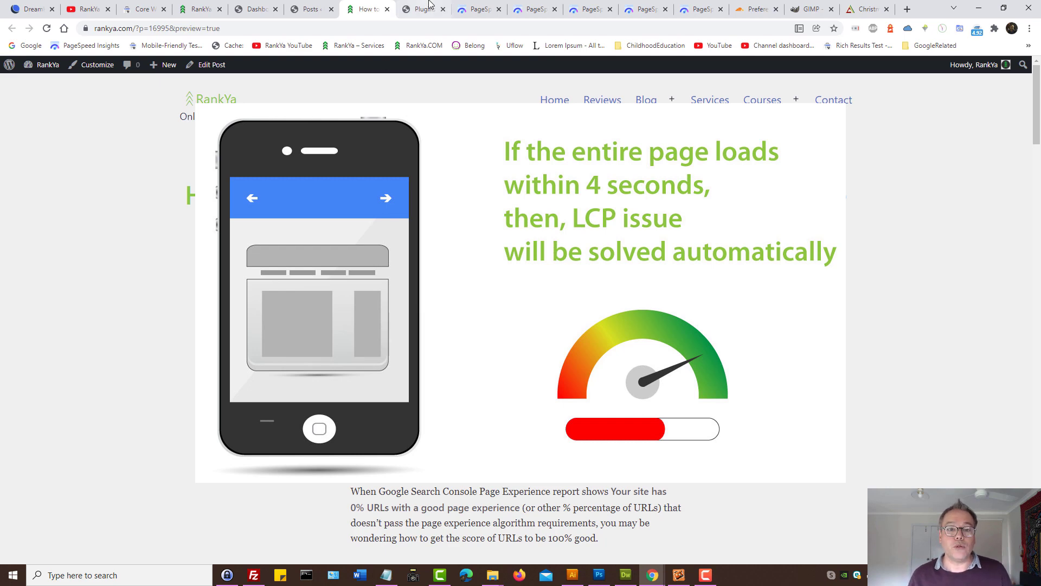
# Step: Review the WordPress Installed Plugins list, then go back to the post preview
pyautogui.click(425, 8)
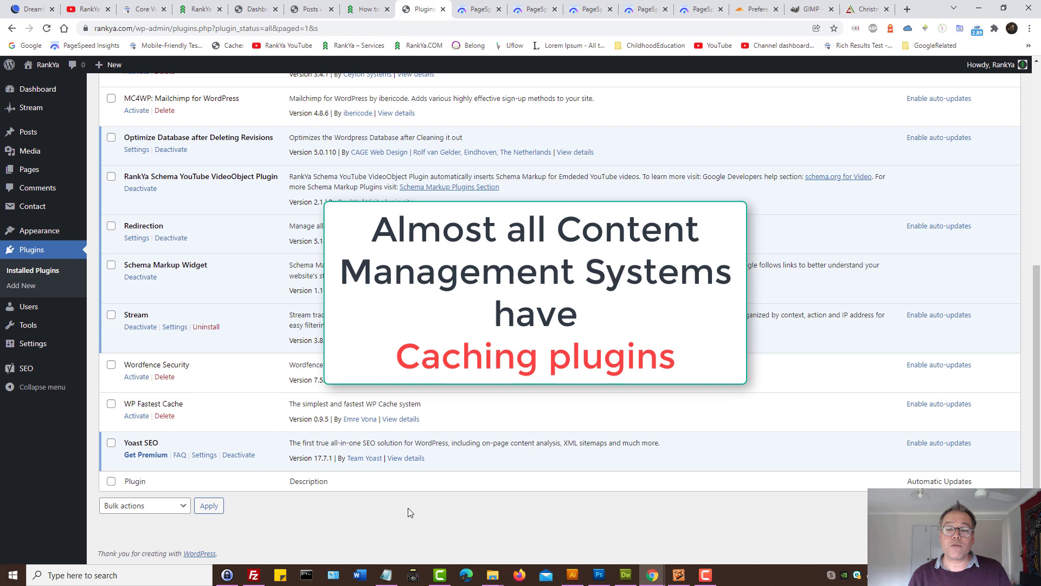
pyautogui.click(365, 9)
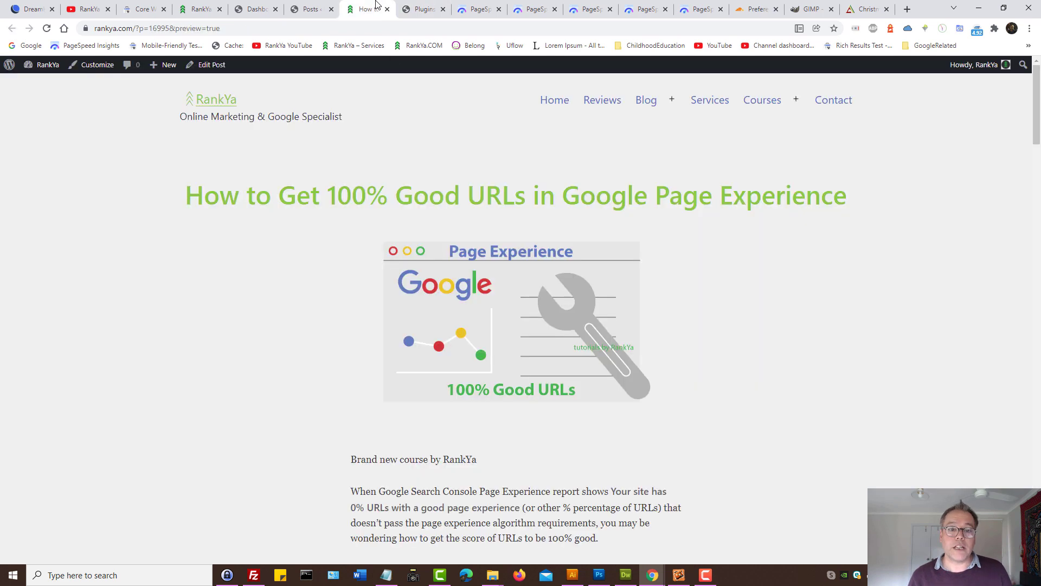
pyautogui.moveTo(180, 298)
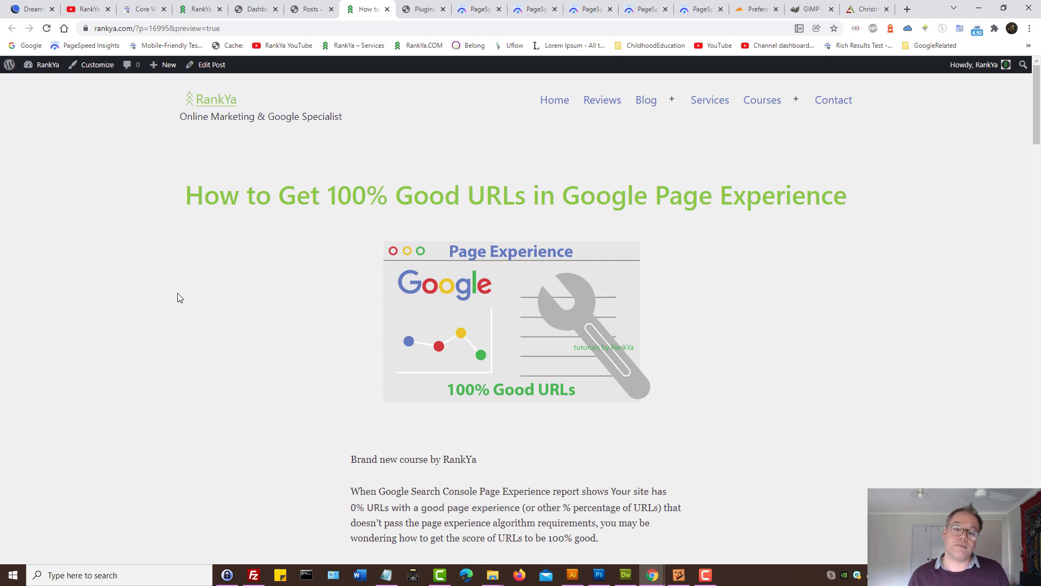
pyautogui.moveTo(957, 220)
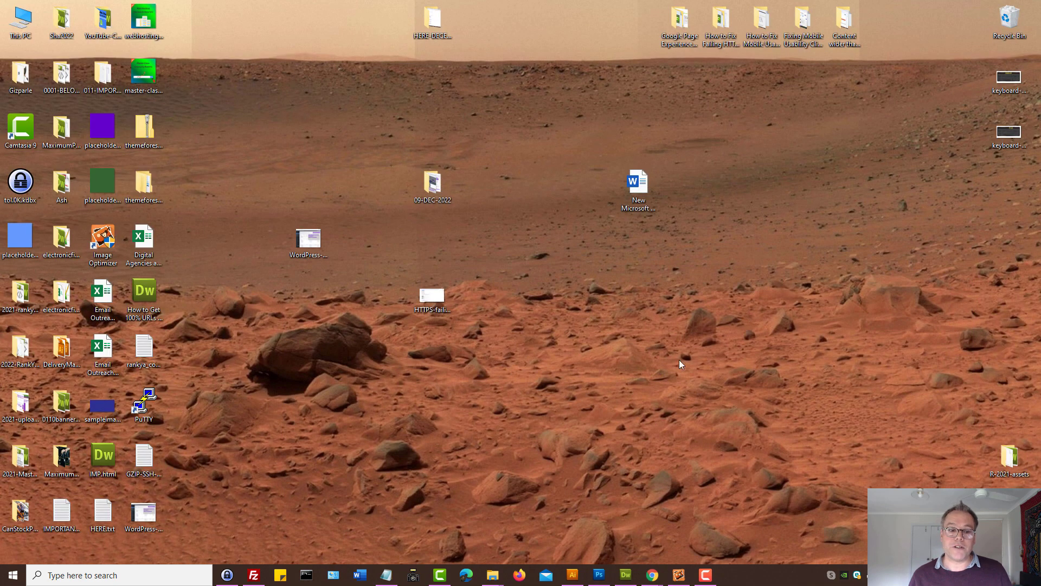
# Step: Launch Black Bird Image Optimizer from its desktop icon
pyautogui.doubleClick(103, 240)
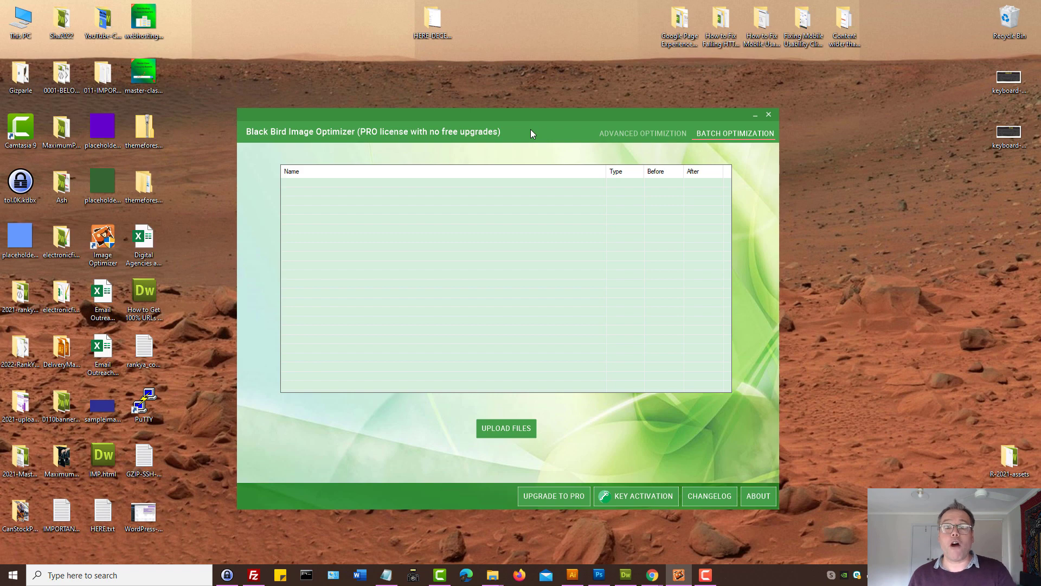
pyautogui.moveTo(655, 457)
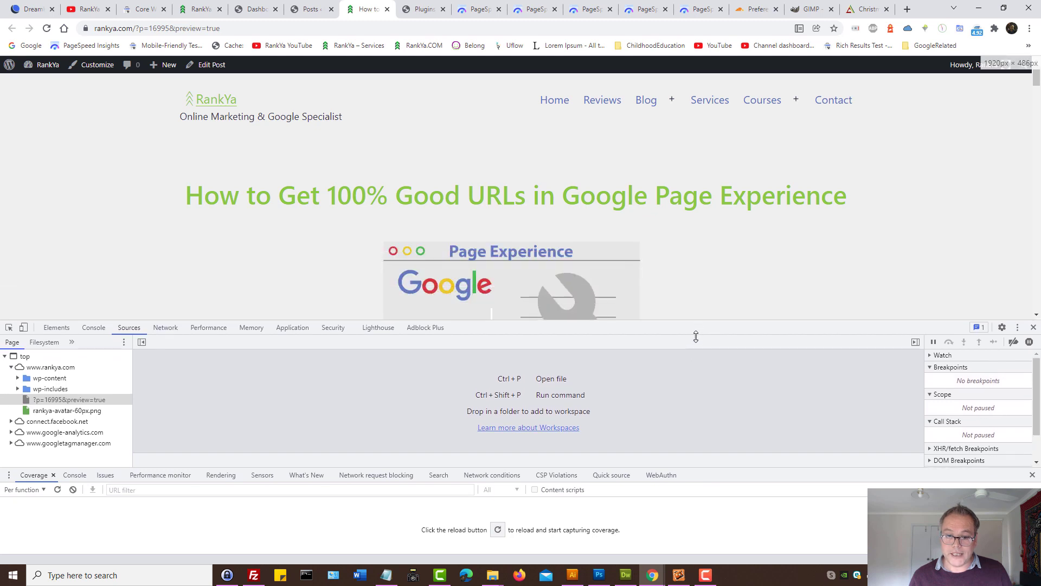
# Step: Inspect the Page Experience featured image in DevTools to reveal its 610×300 size
pyautogui.press('F12')
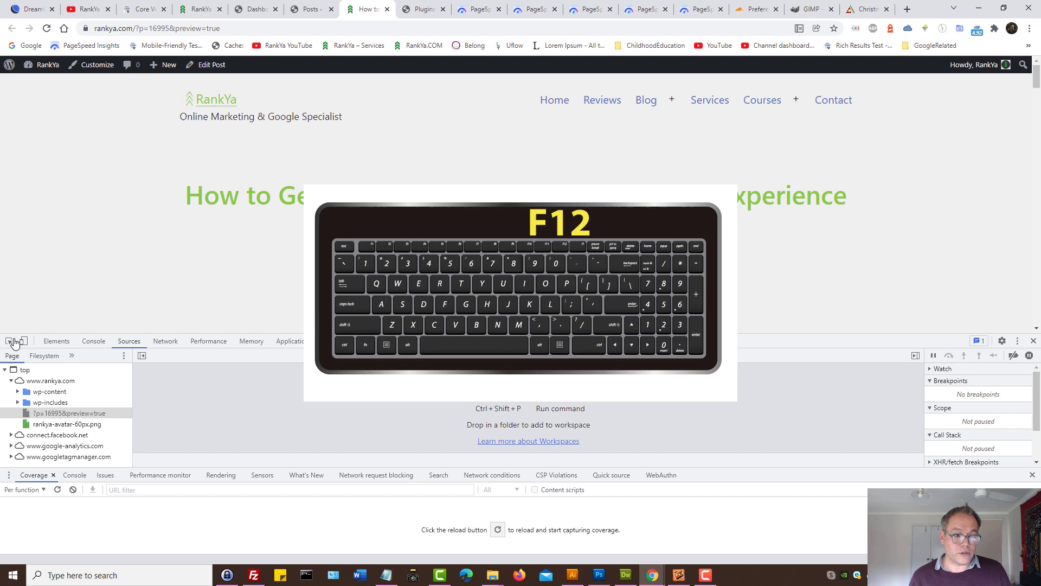
pyautogui.click(56, 341)
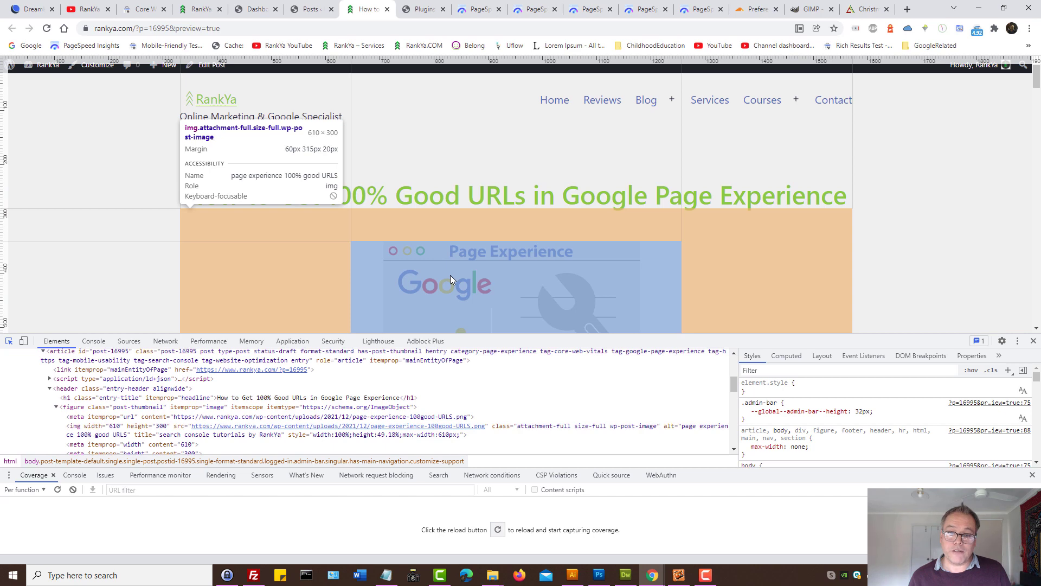
pyautogui.click(786, 355)
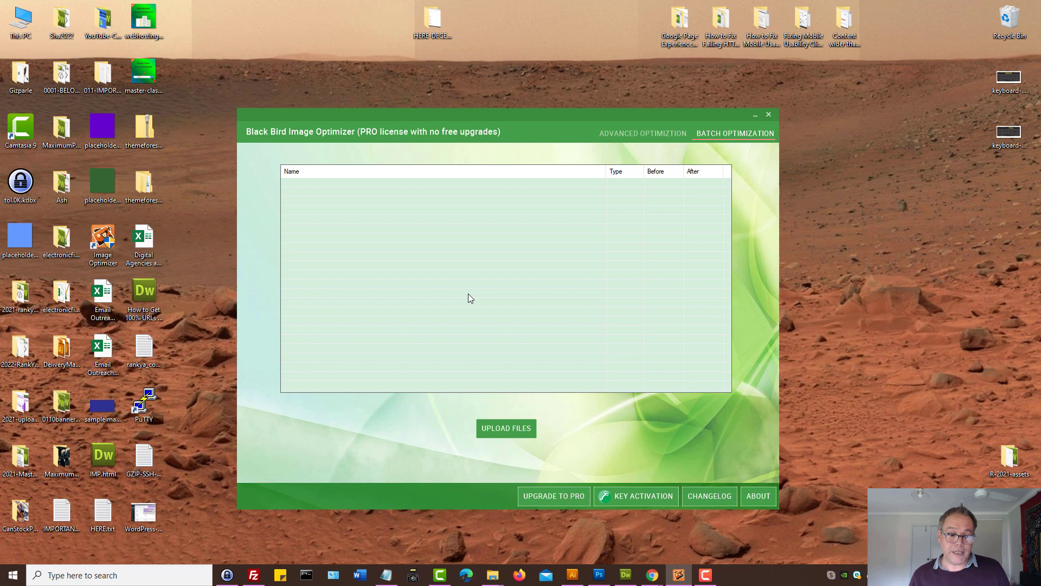
# Step: Select the server's wp-content uploads folder in FileZilla, then return to Chrome DevTools
pyautogui.click(253, 575)
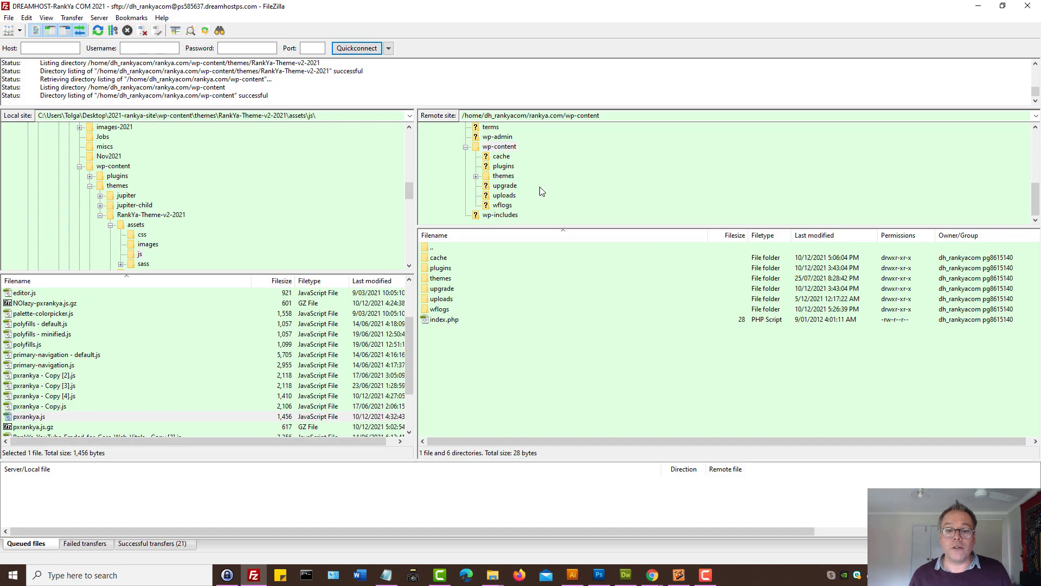
pyautogui.moveTo(454, 304)
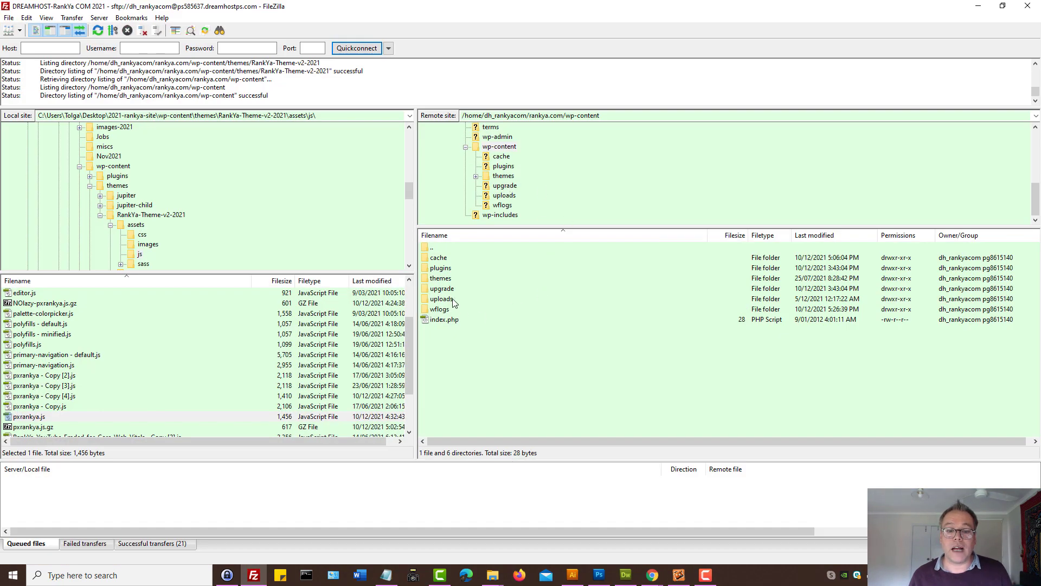
pyautogui.click(441, 299)
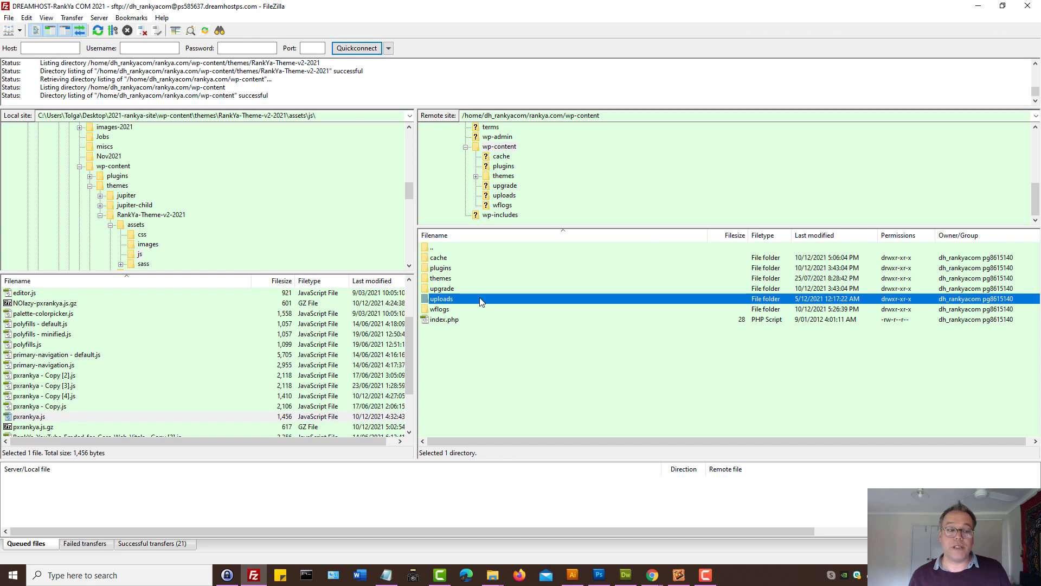
pyautogui.moveTo(920, 153)
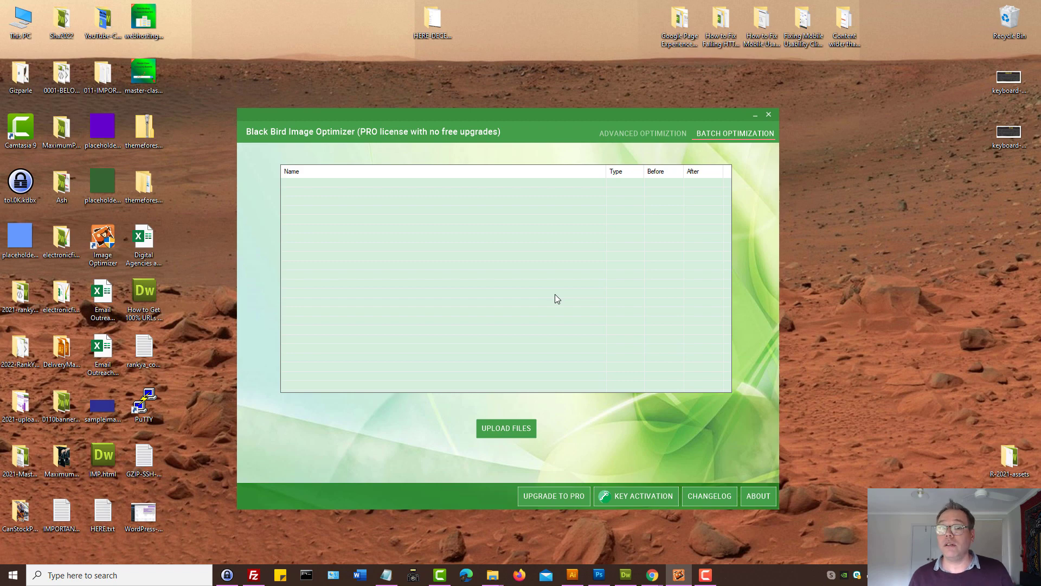
pyautogui.moveTo(740, 177)
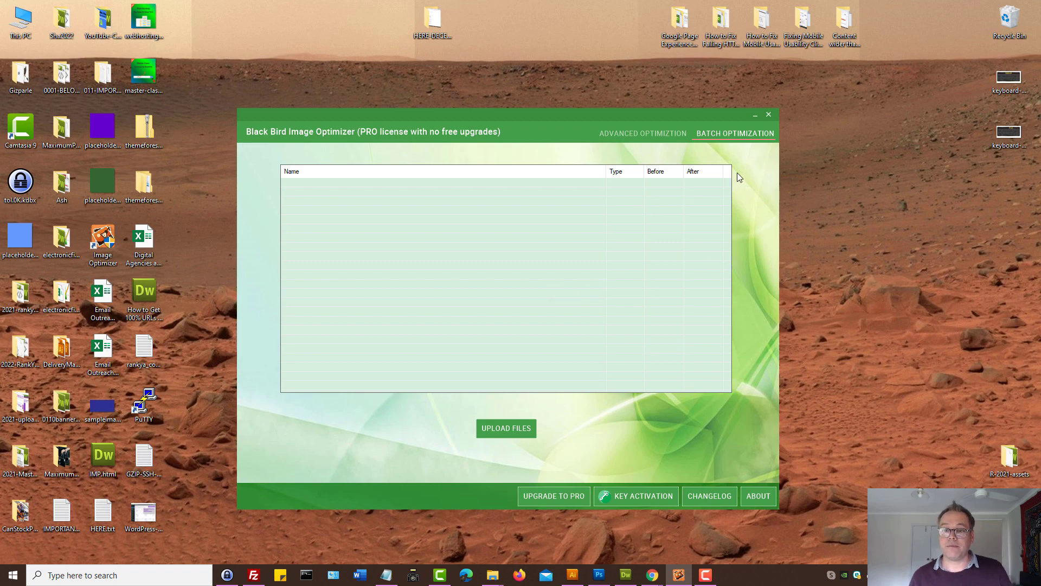
pyautogui.click(769, 115)
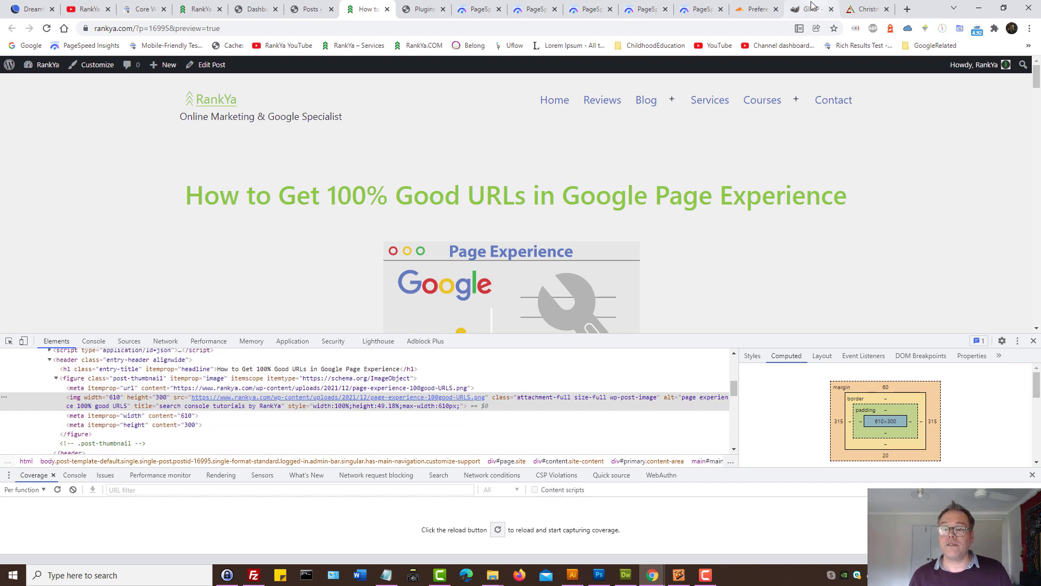
# Step: Open the WordPress dashboard screenshot from the desktop in GIMP
pyautogui.click(804, 9)
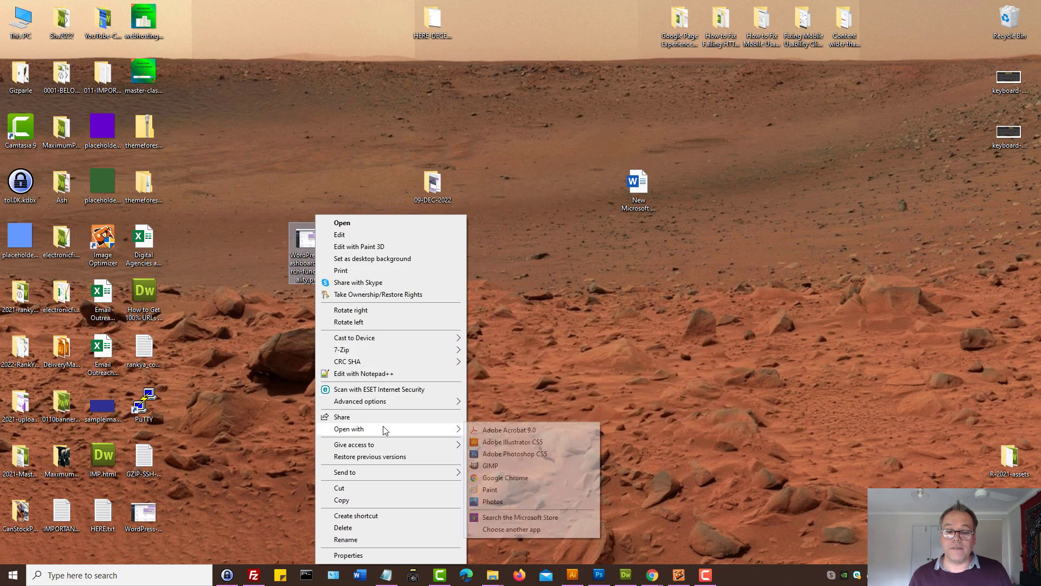
pyautogui.click(491, 465)
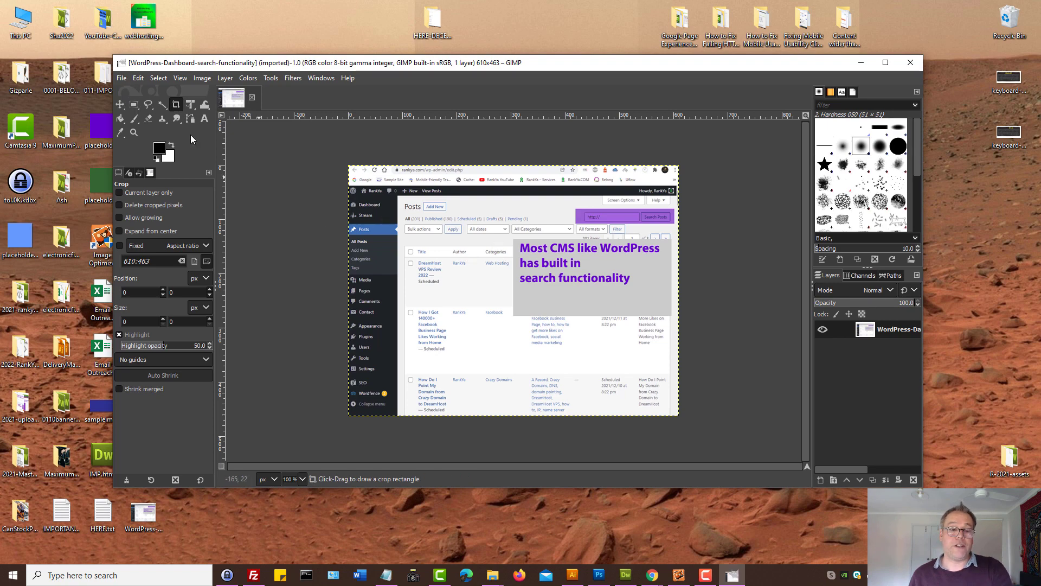
# Step: Export the dashboard screenshot with Export As, choosing WebP as the file type
pyautogui.click(122, 77)
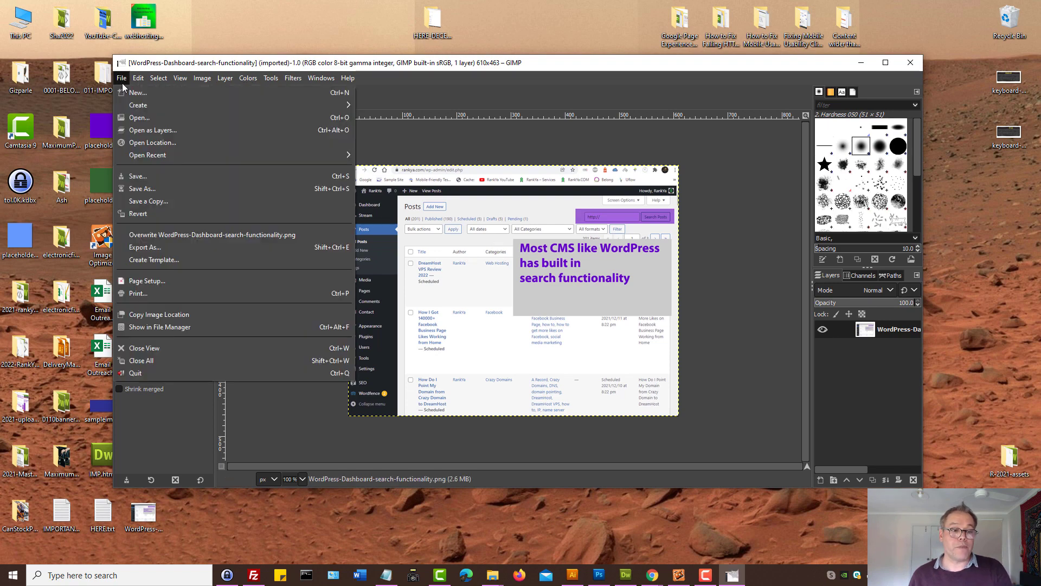
pyautogui.moveTo(144, 247)
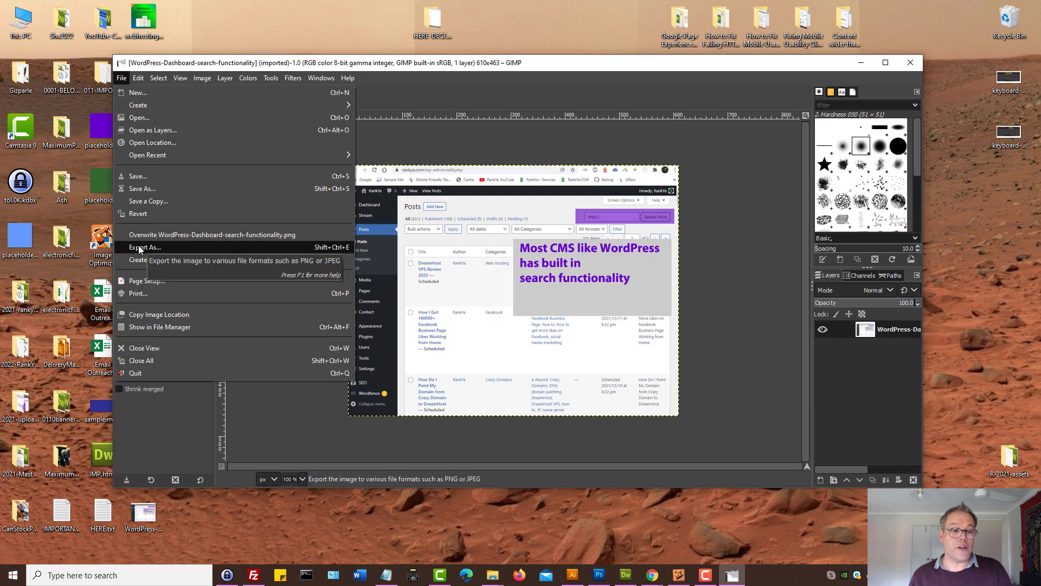
pyautogui.click(143, 246)
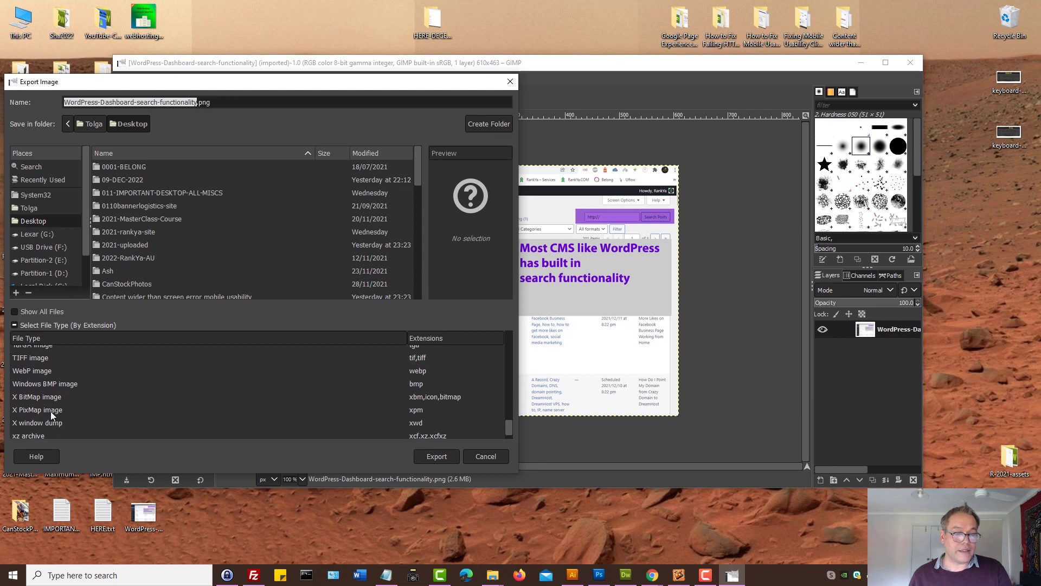
pyautogui.click(32, 371)
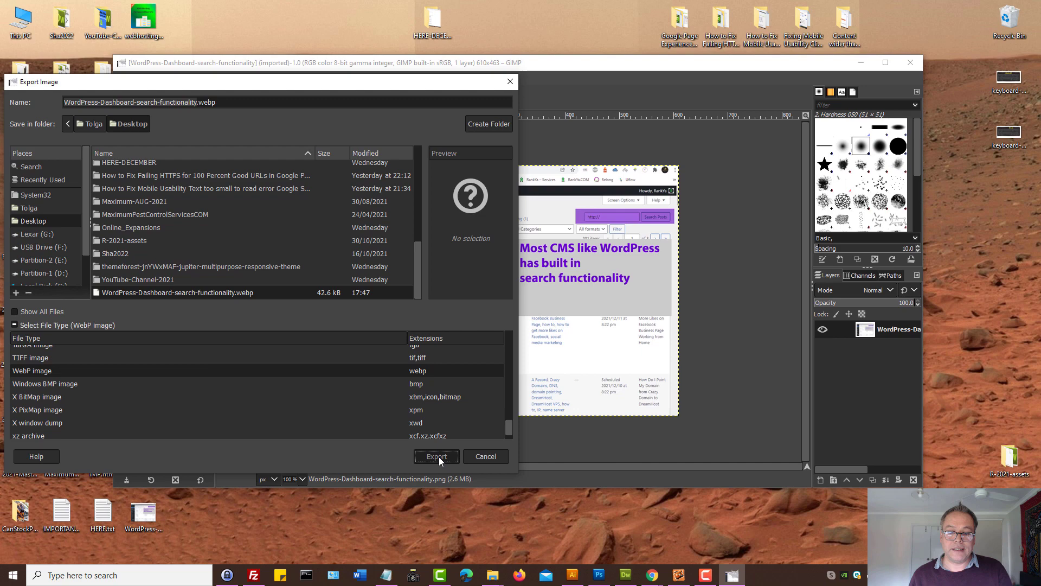
pyautogui.click(436, 456)
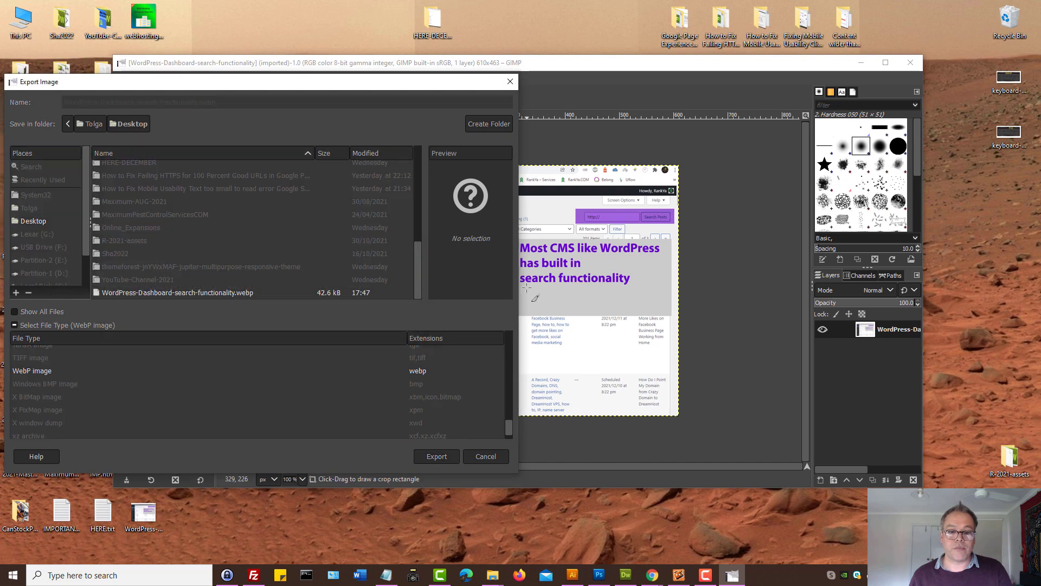
# Step: Export as lossy WebP at quality 88 without Exif, XMP or colour profile
pyautogui.click(435, 456)
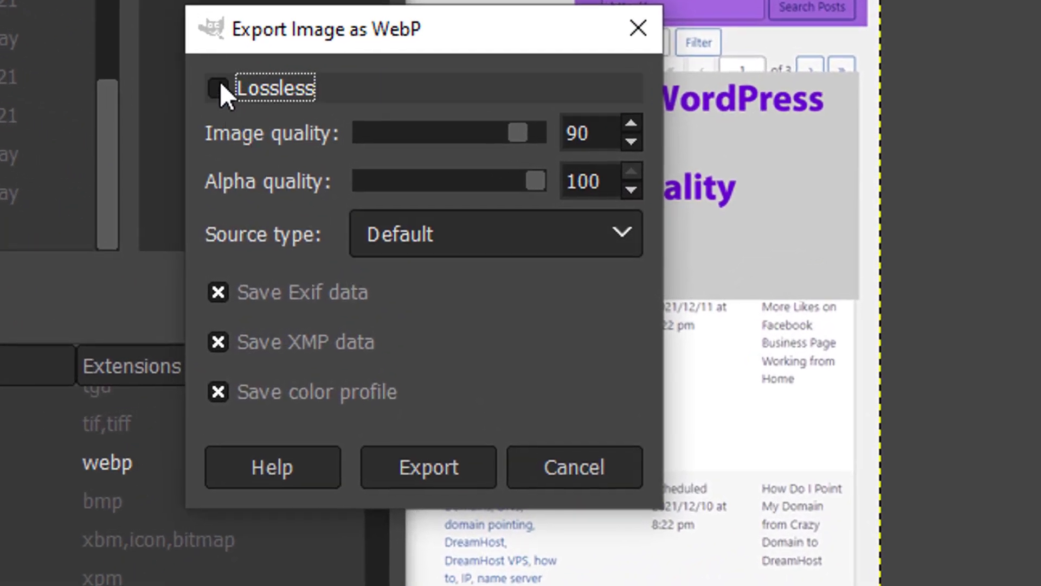
pyautogui.click(216, 87)
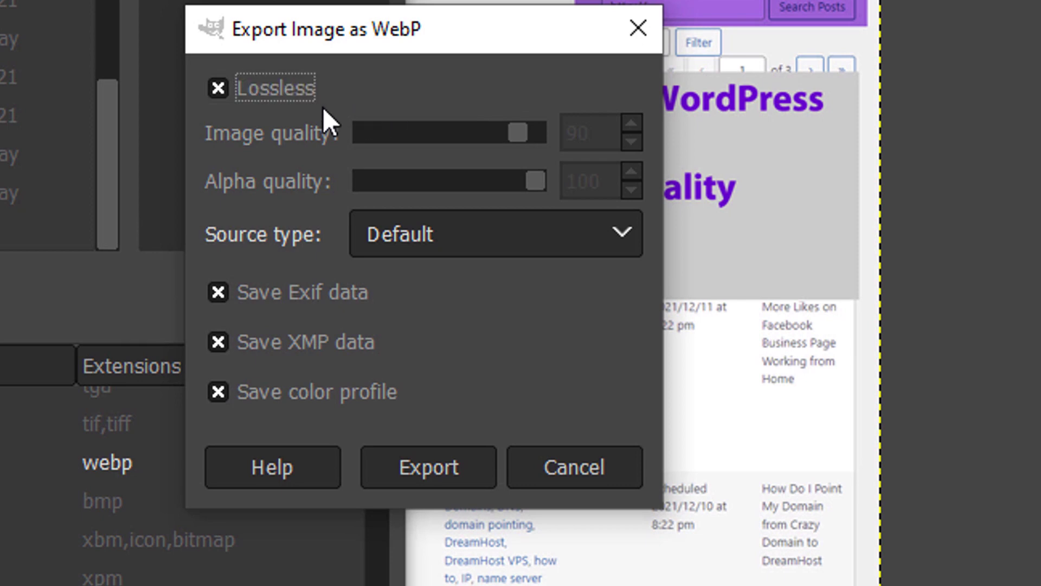
pyautogui.click(217, 88)
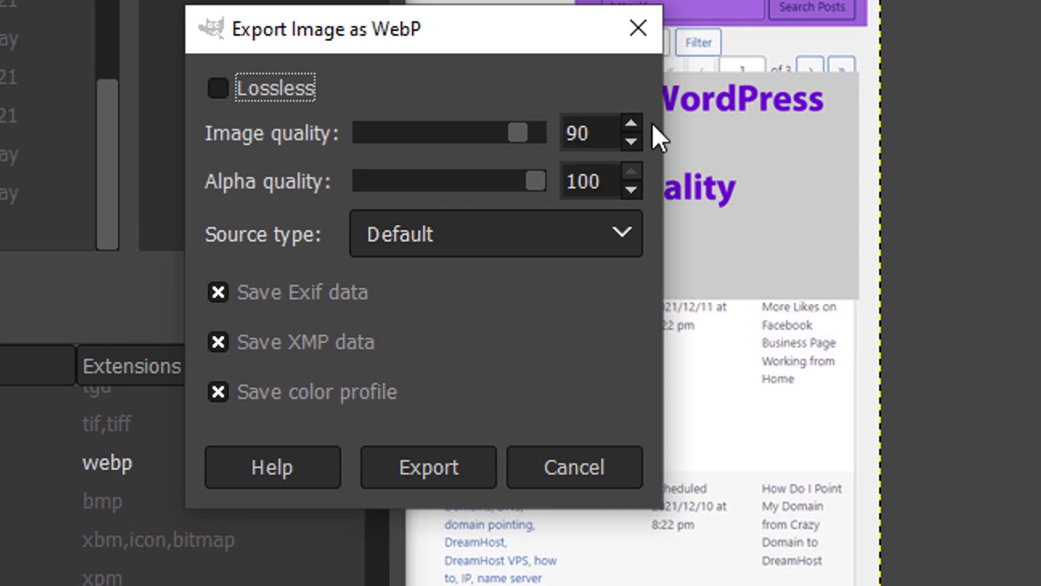
pyautogui.click(632, 144)
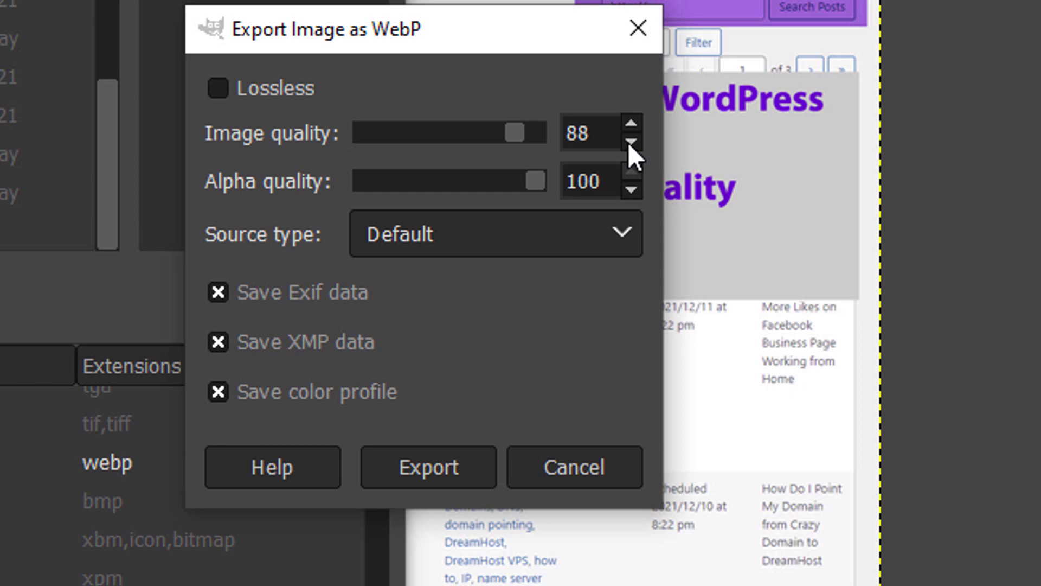
pyautogui.click(590, 133)
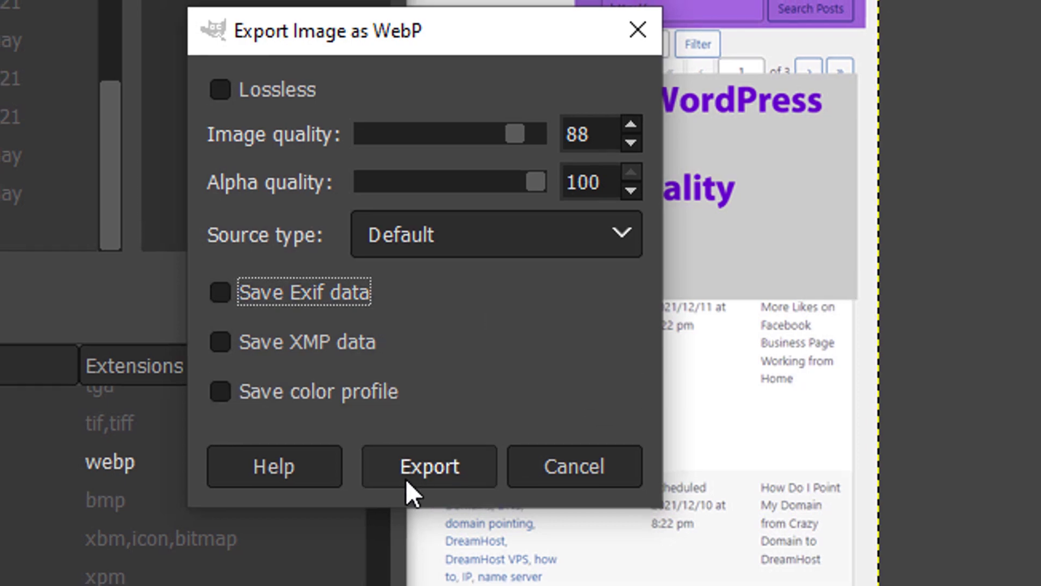
pyautogui.click(429, 466)
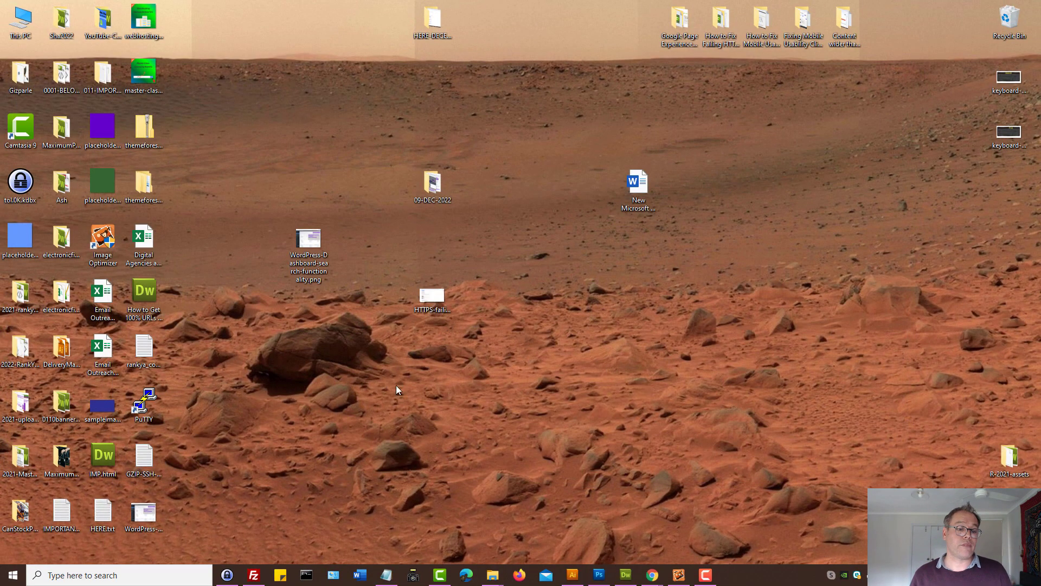
pyautogui.moveTo(674, 458)
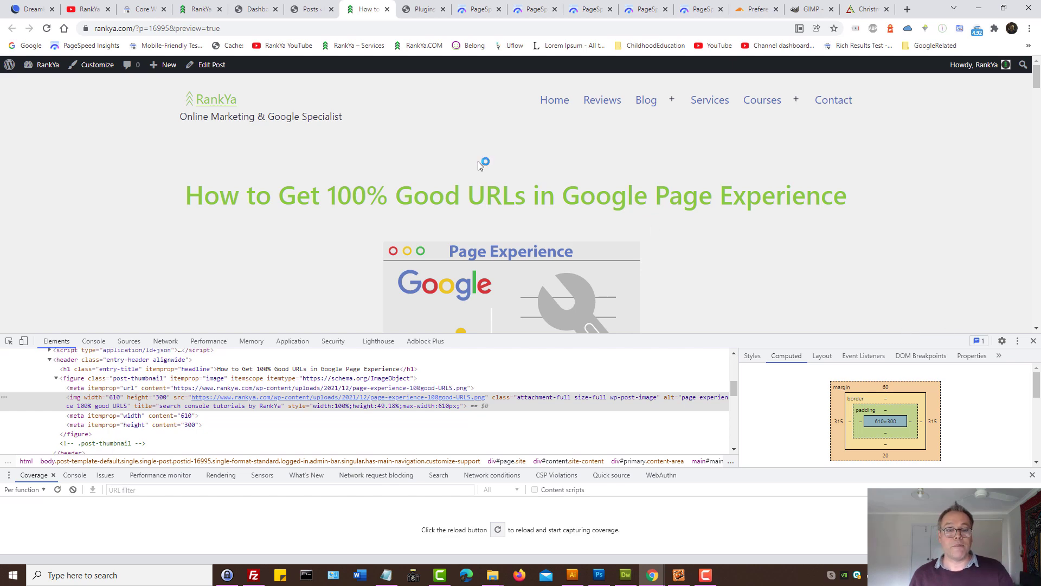
# Step: Review the WordPress installed plugins again, then return to the post preview
pyautogui.click(422, 8)
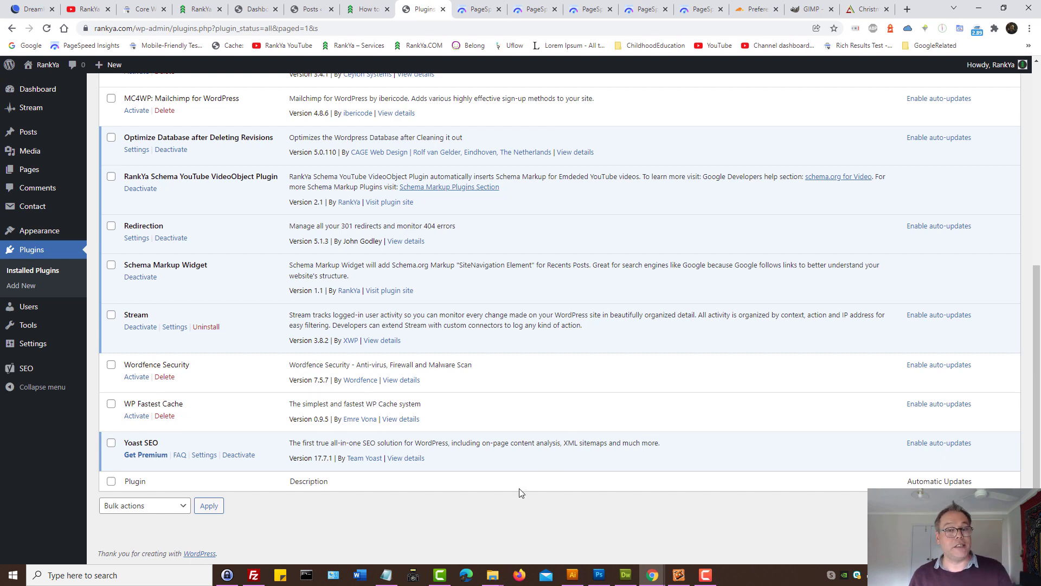
pyautogui.moveTo(518, 488)
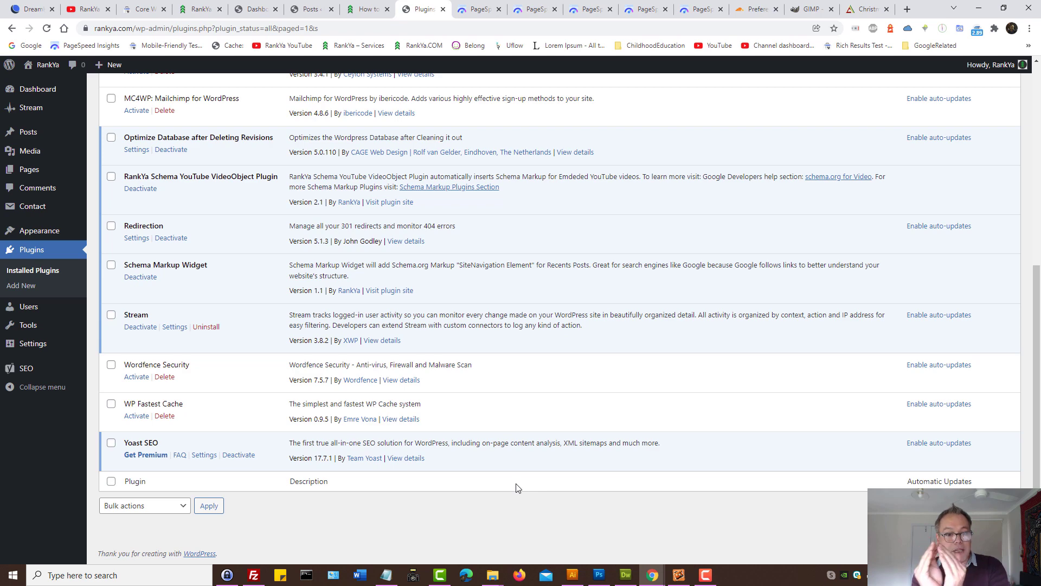
pyautogui.moveTo(503, 390)
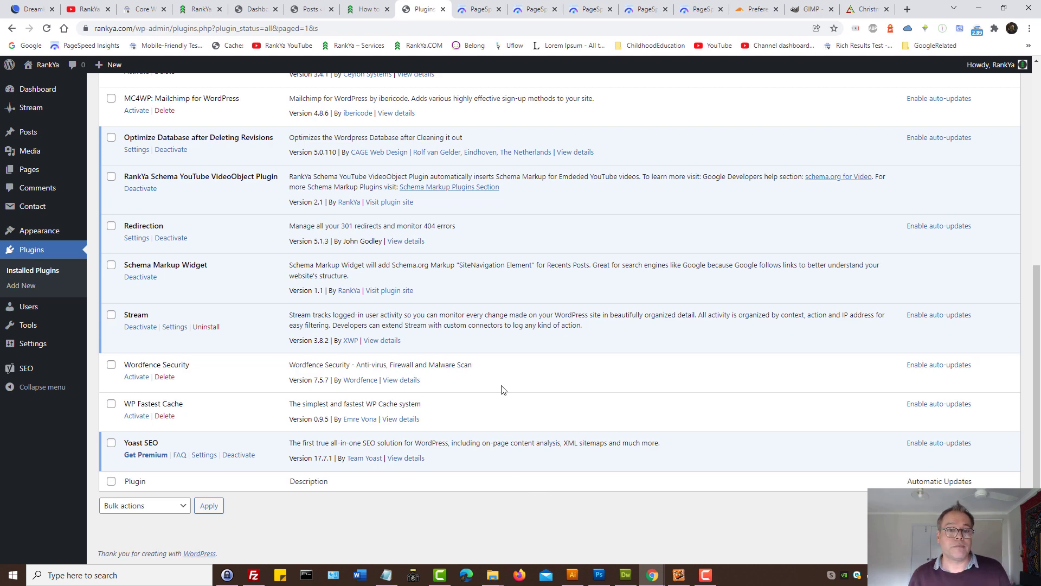
pyautogui.click(364, 8)
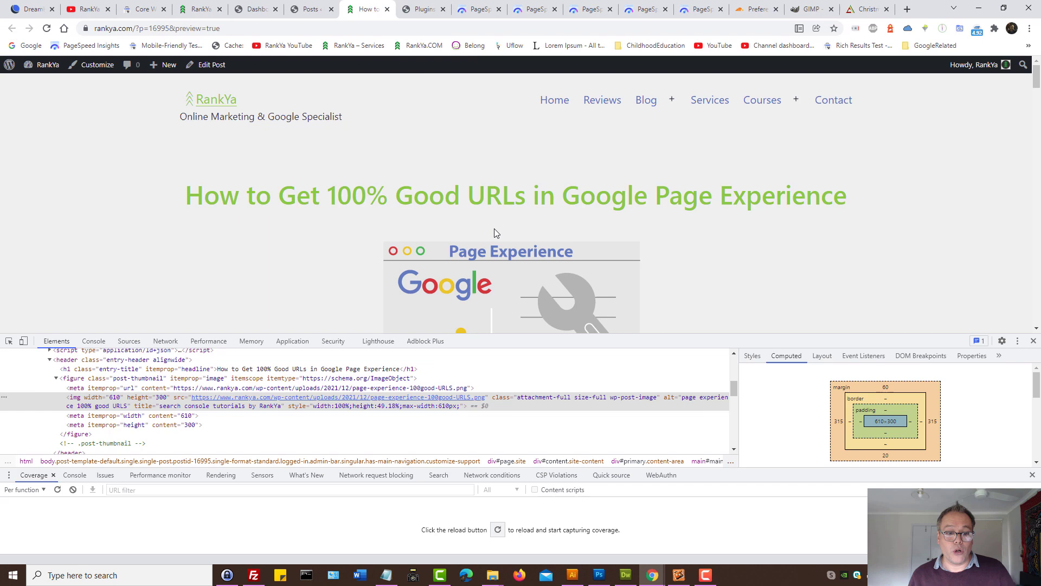
pyautogui.moveTo(506, 264)
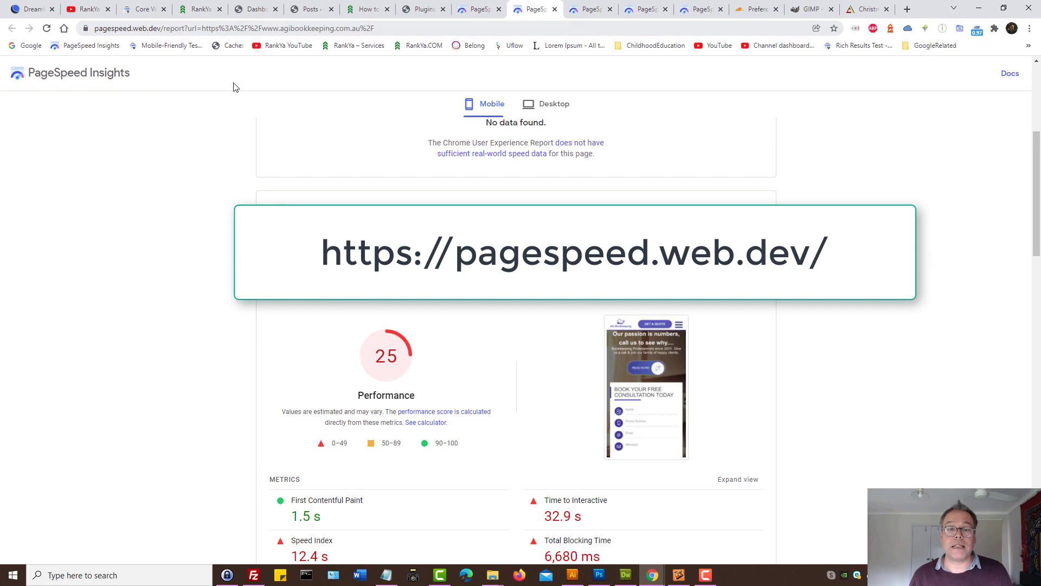
# Step: Scroll to Diagnostics and expand the bookkeeping site's Largest Contentful Paint element
pyautogui.scroll(-3)
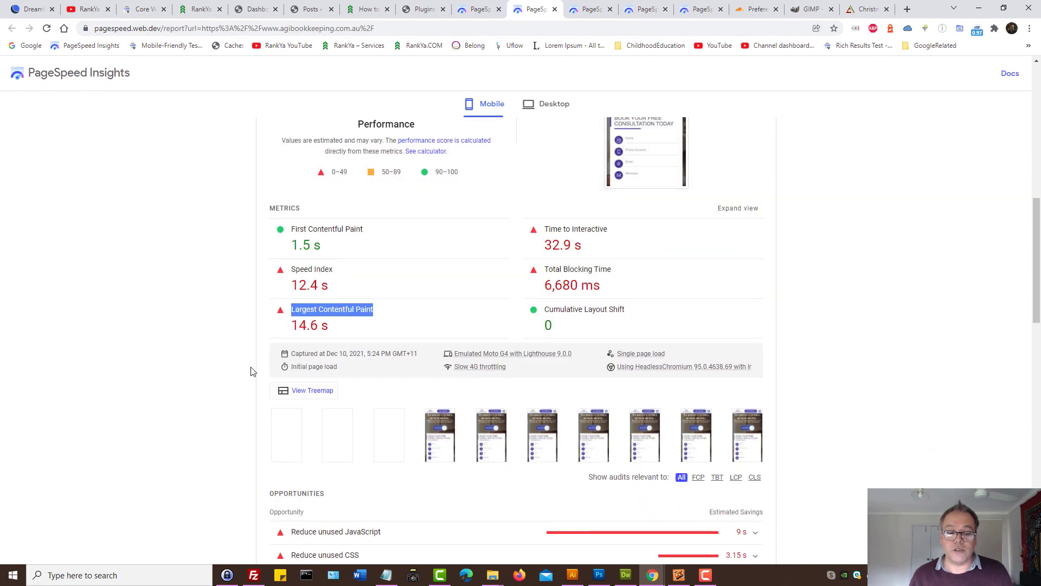
pyautogui.scroll(-3)
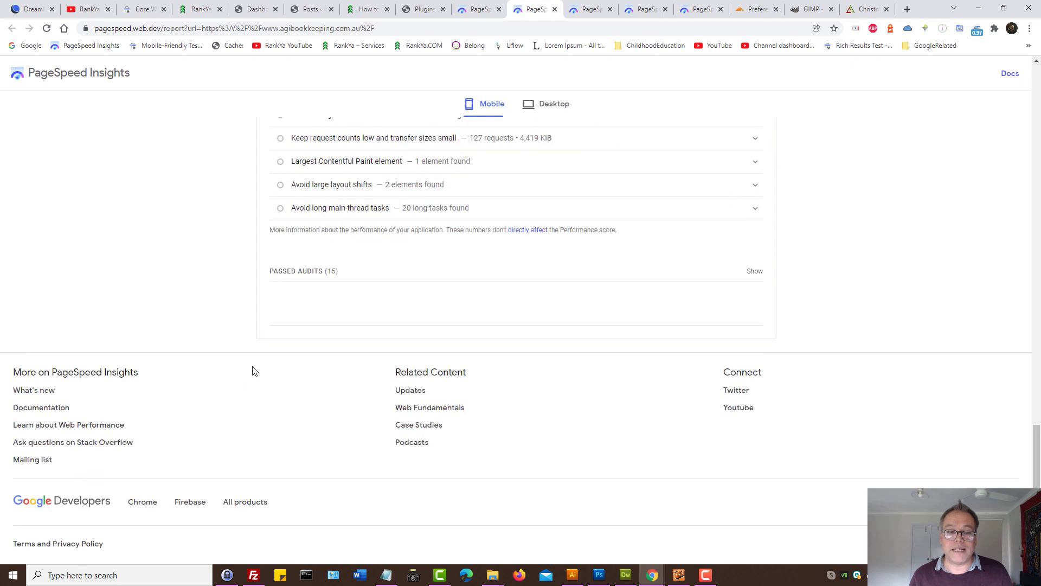
pyautogui.click(346, 160)
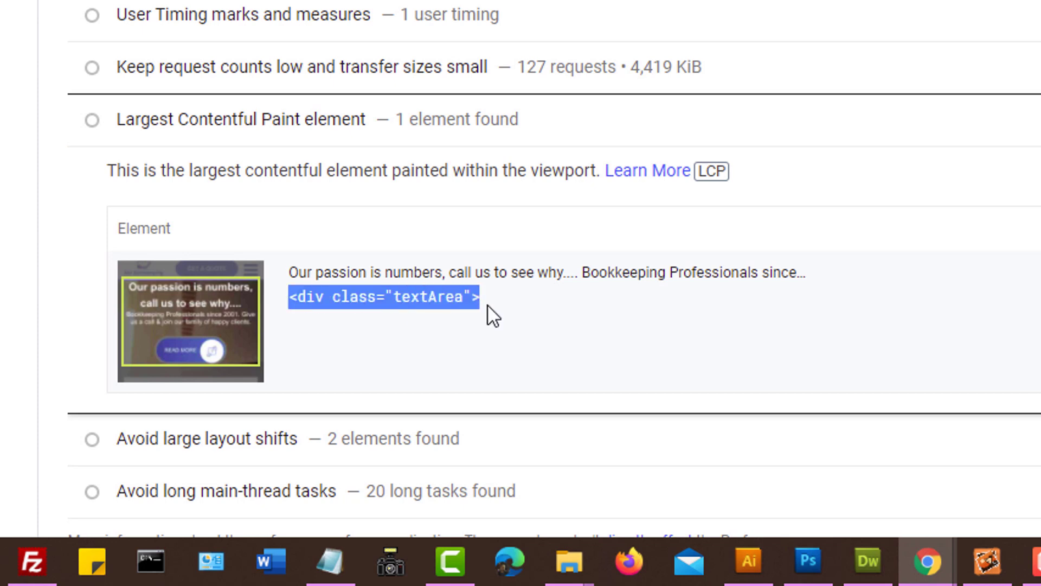
pyautogui.moveTo(441, 328)
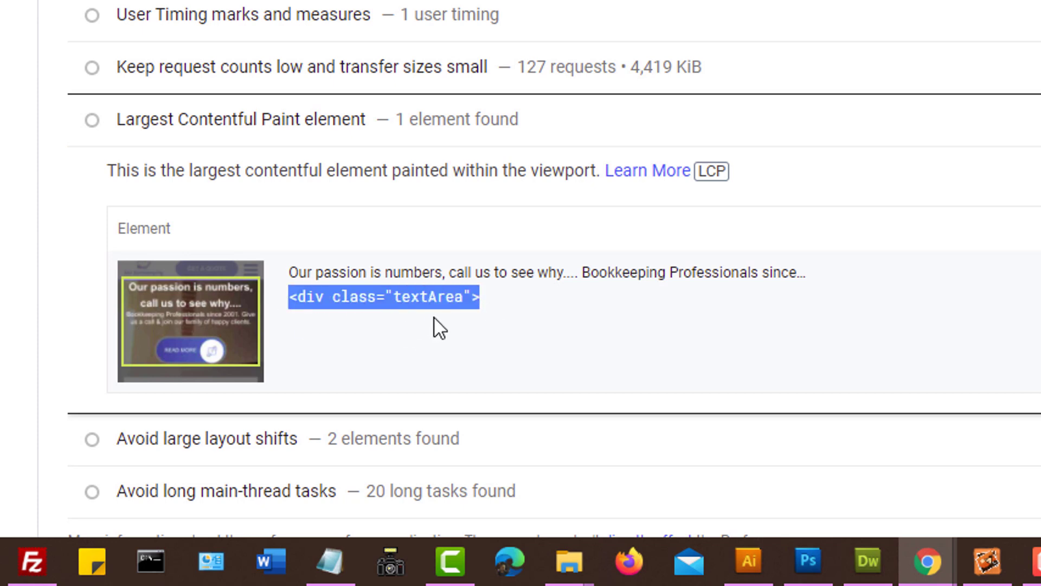
pyautogui.moveTo(402, 286)
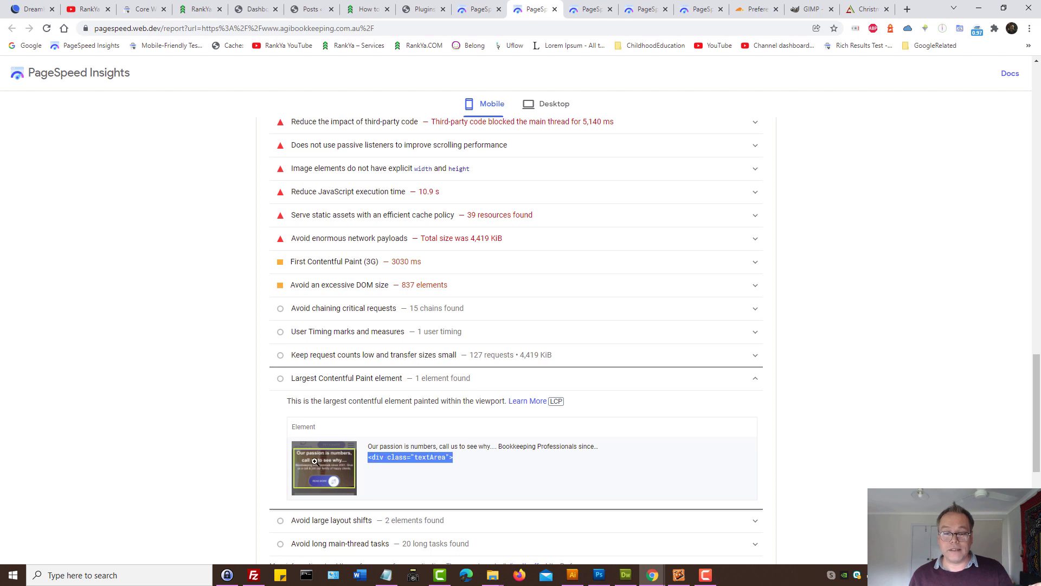
pyautogui.moveTo(419, 467)
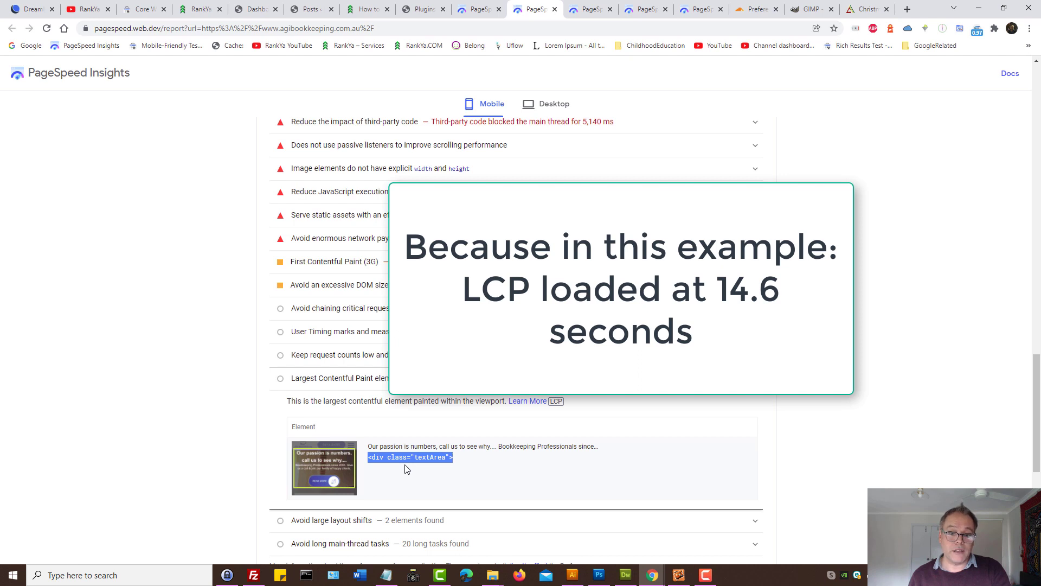
pyautogui.moveTo(410, 457)
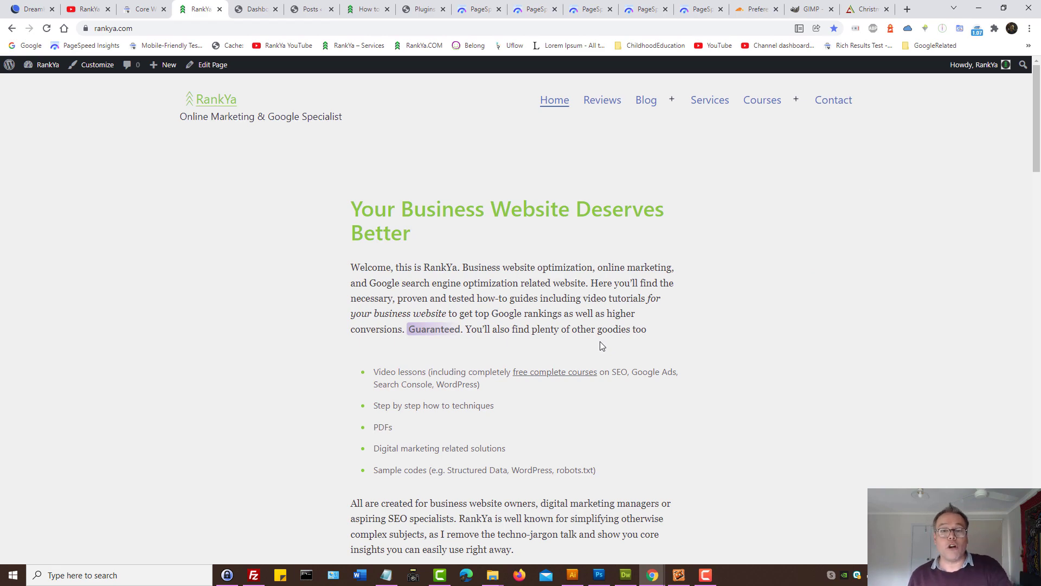
# Step: Switch to the Centre Com Christmas sale tab and open DevTools with F12
pyautogui.click(365, 9)
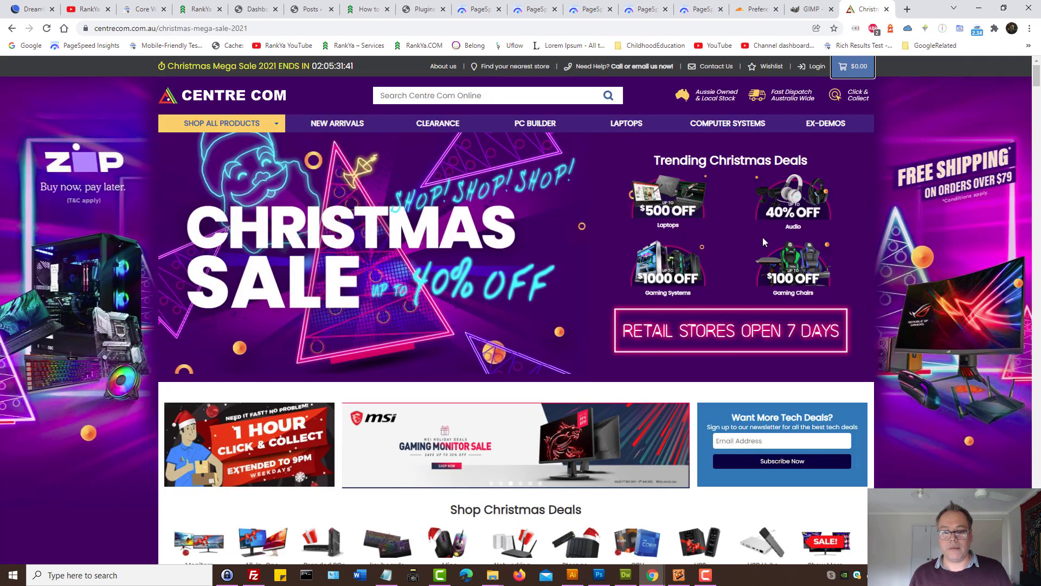
pyautogui.moveTo(451, 318)
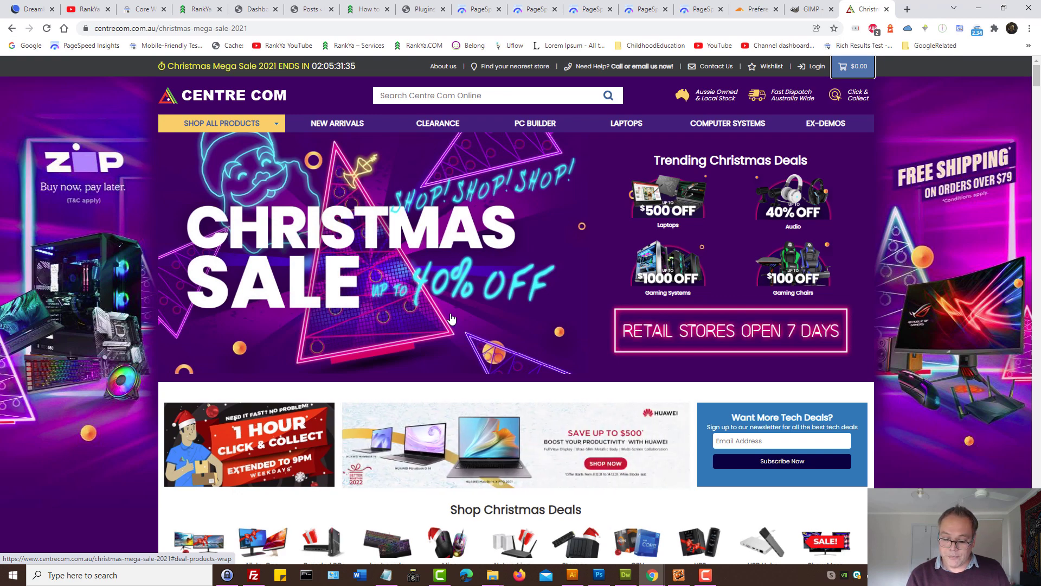
pyautogui.press('F12')
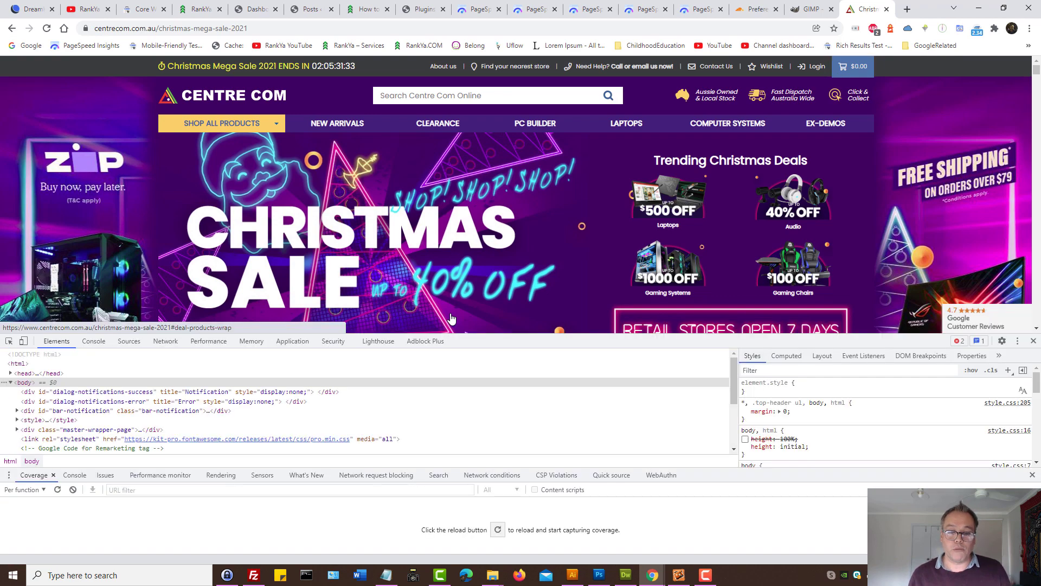
# Step: Reload to capture coverage and open the 99.8% unused pro.min.css stylesheet
pyautogui.click(129, 340)
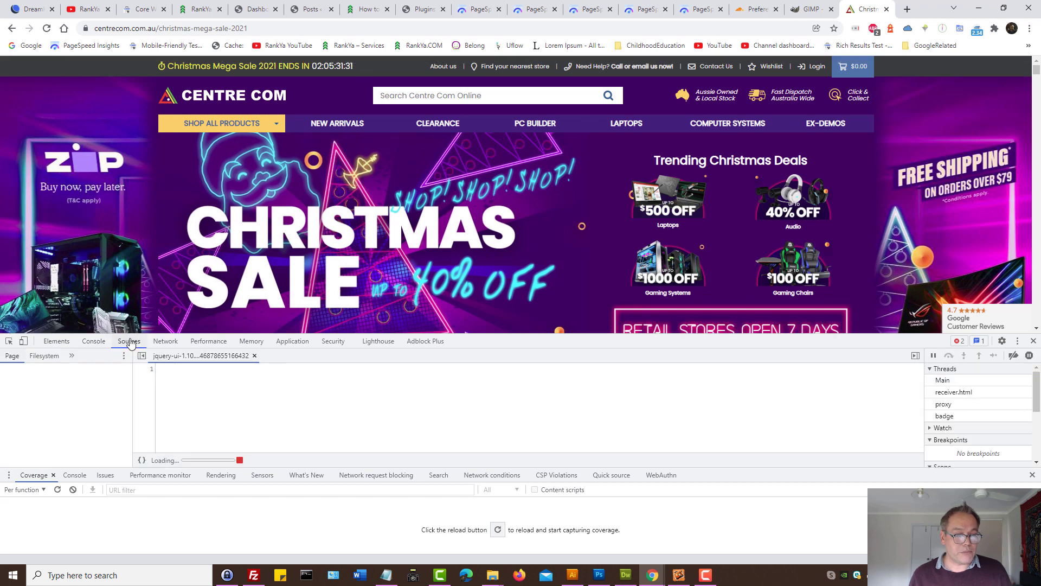
pyautogui.click(128, 340)
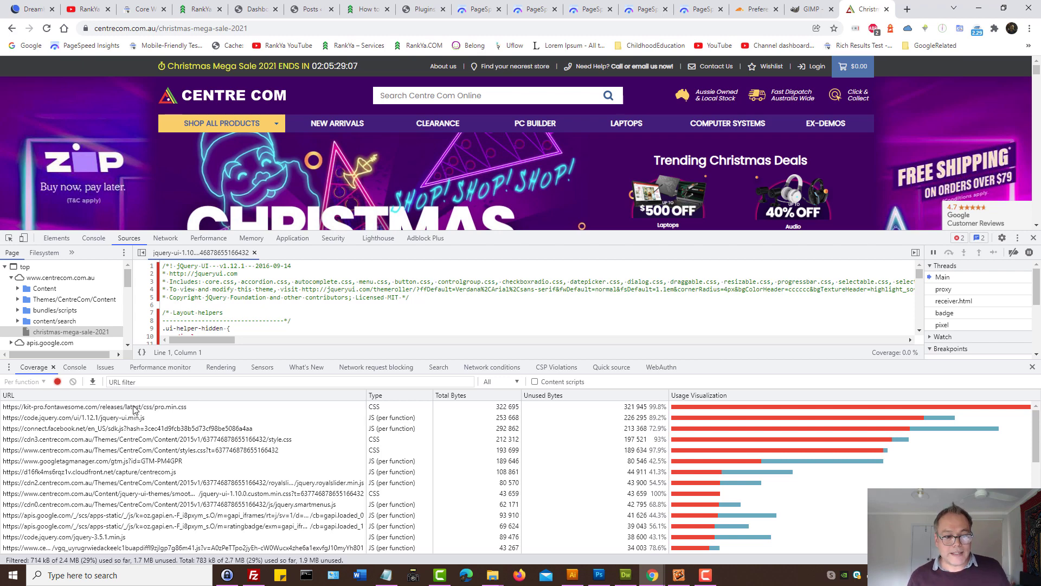
pyautogui.moveTo(729, 410)
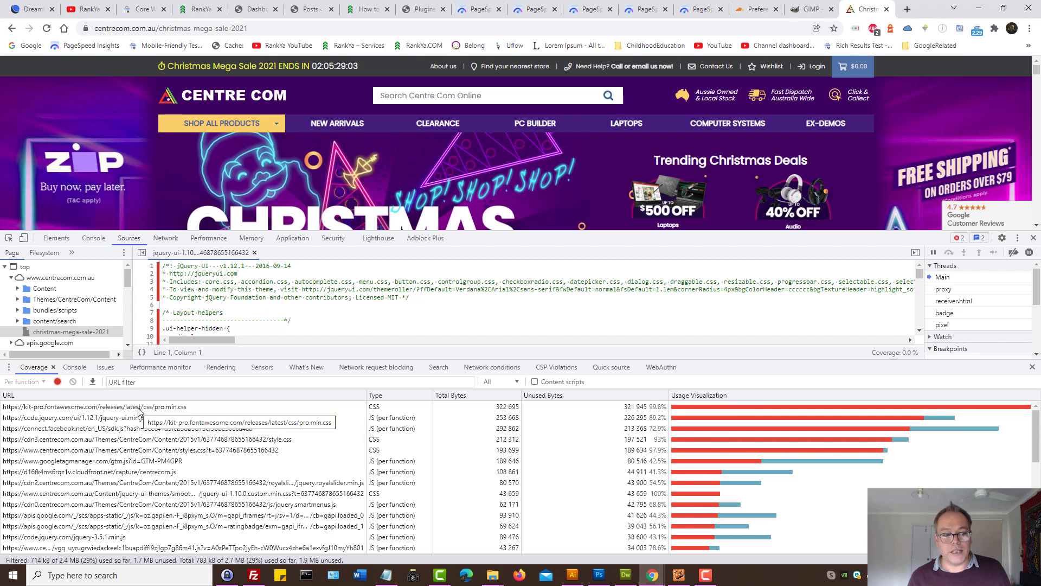
pyautogui.click(97, 406)
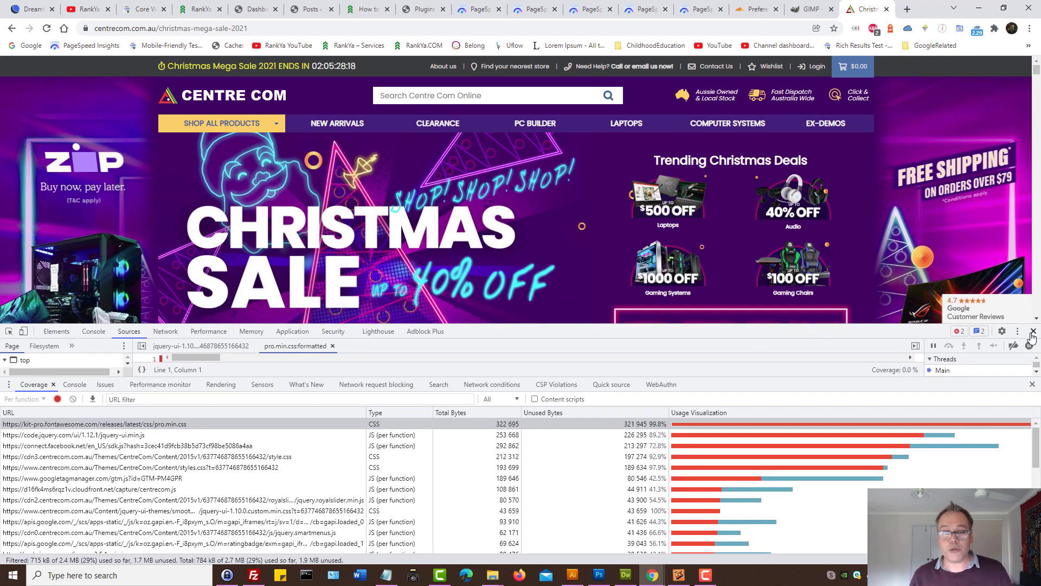
# Step: Return to the 'How to Get 100% Good URLs' post preview and hide DevTools
pyautogui.click(1032, 331)
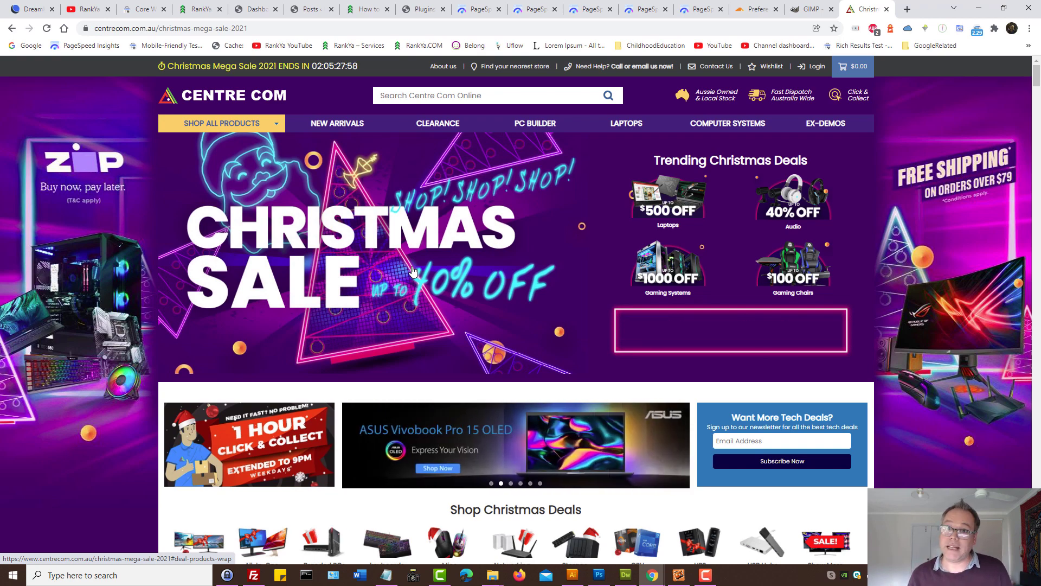
pyautogui.click(367, 9)
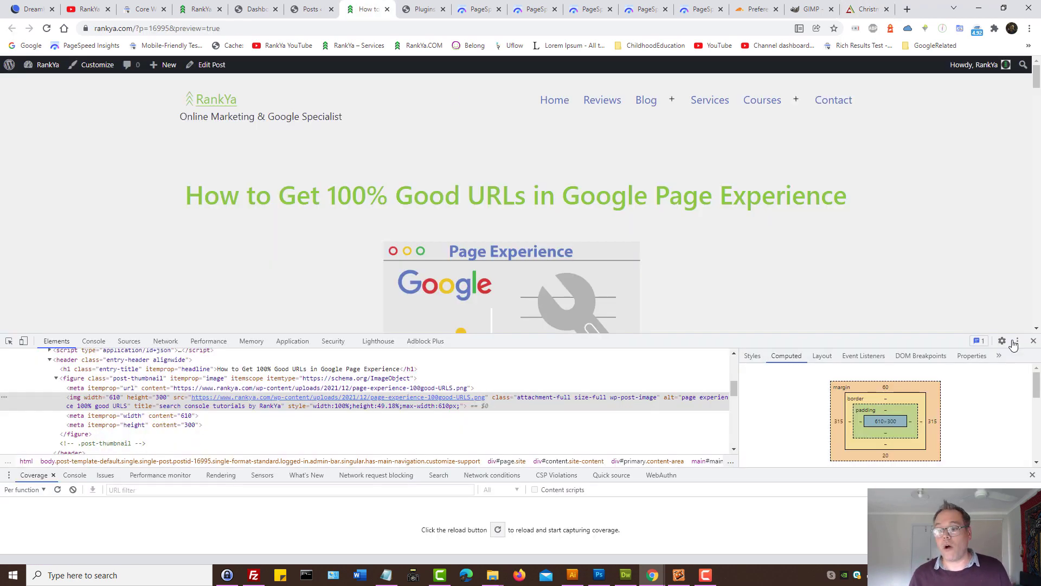
pyautogui.click(1033, 340)
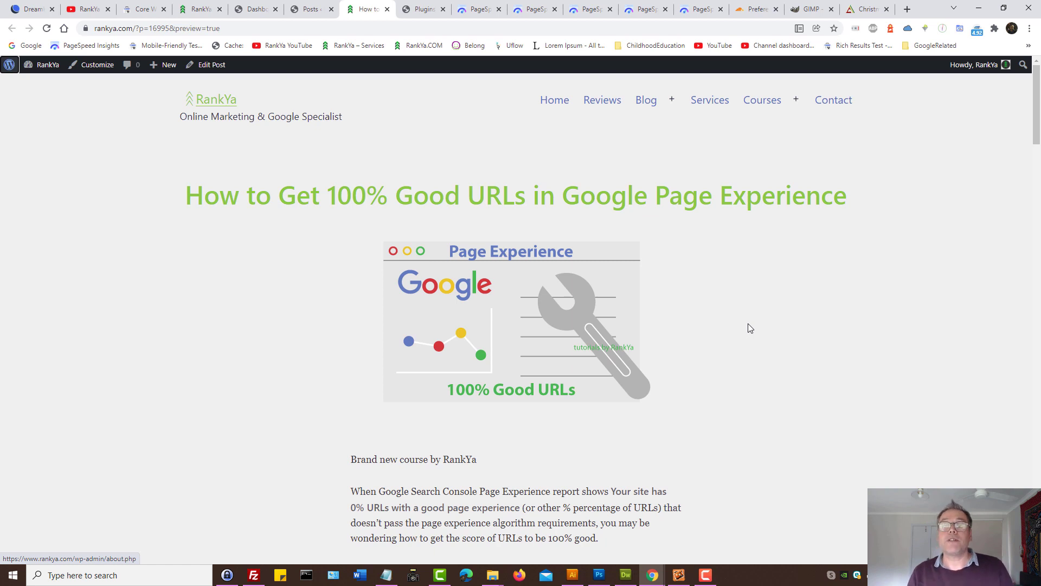
pyautogui.moveTo(740, 327)
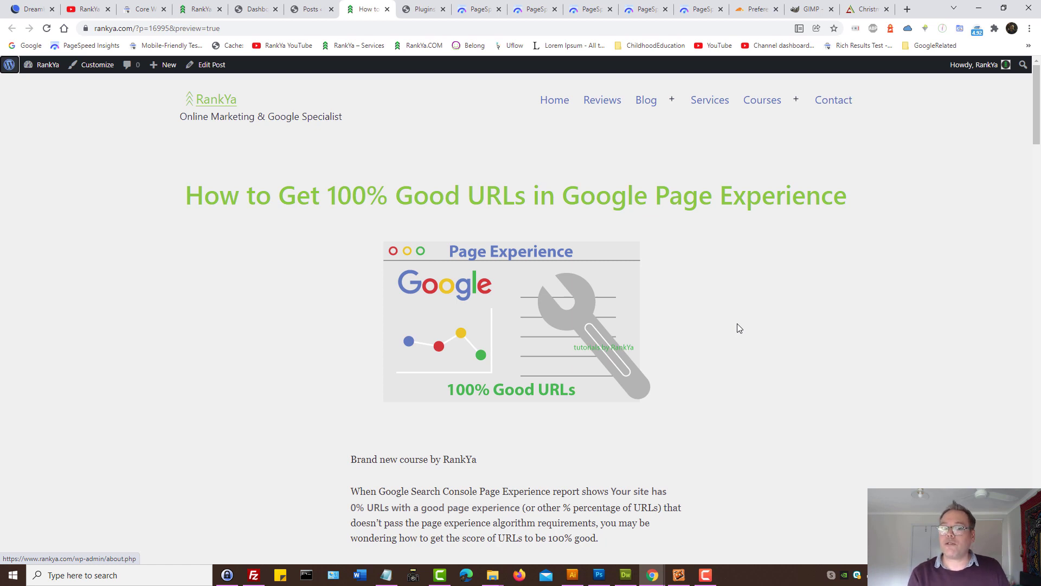
pyautogui.moveTo(428, 216)
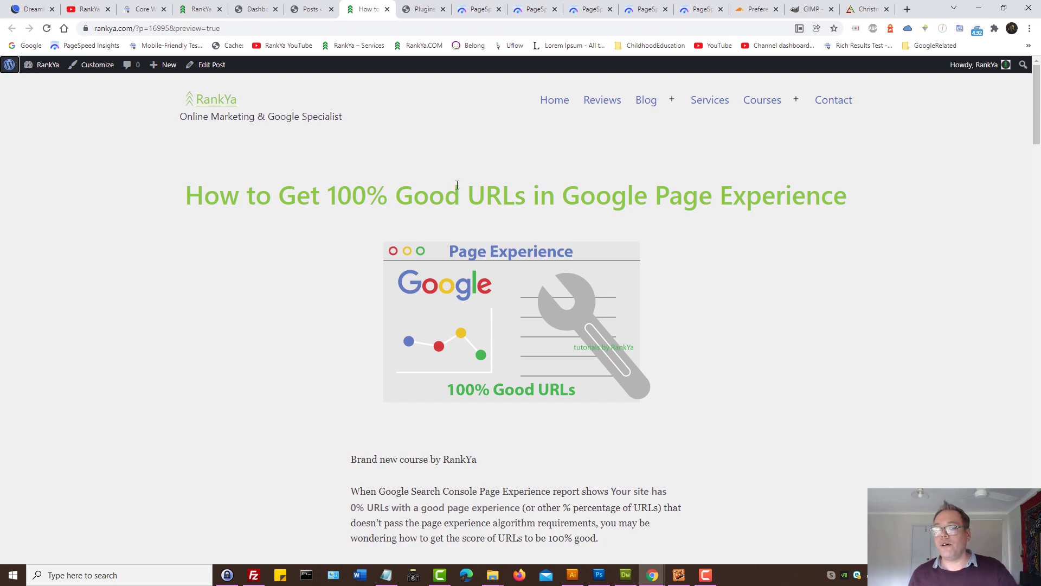
# Step: Search the post's page source for '<scri', step through matches, then return to the preview
pyautogui.press('ctrl+u')
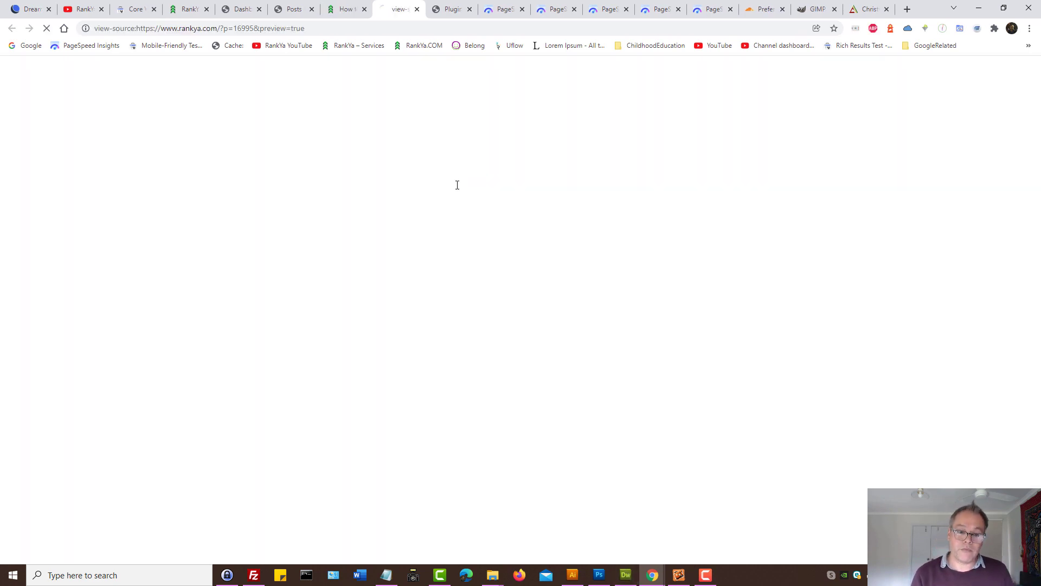
pyautogui.click(833, 28)
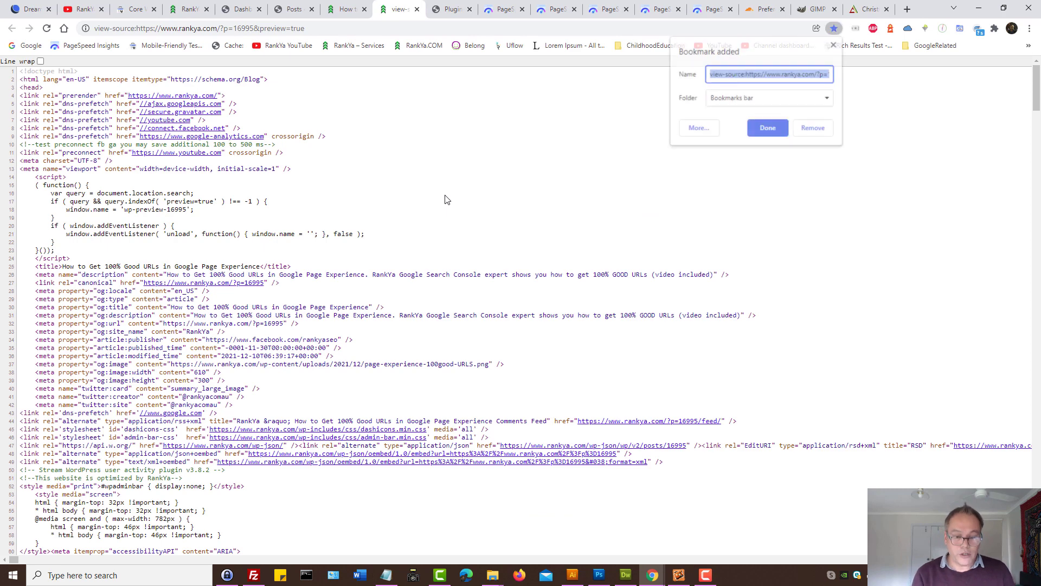
pyautogui.write('<script')
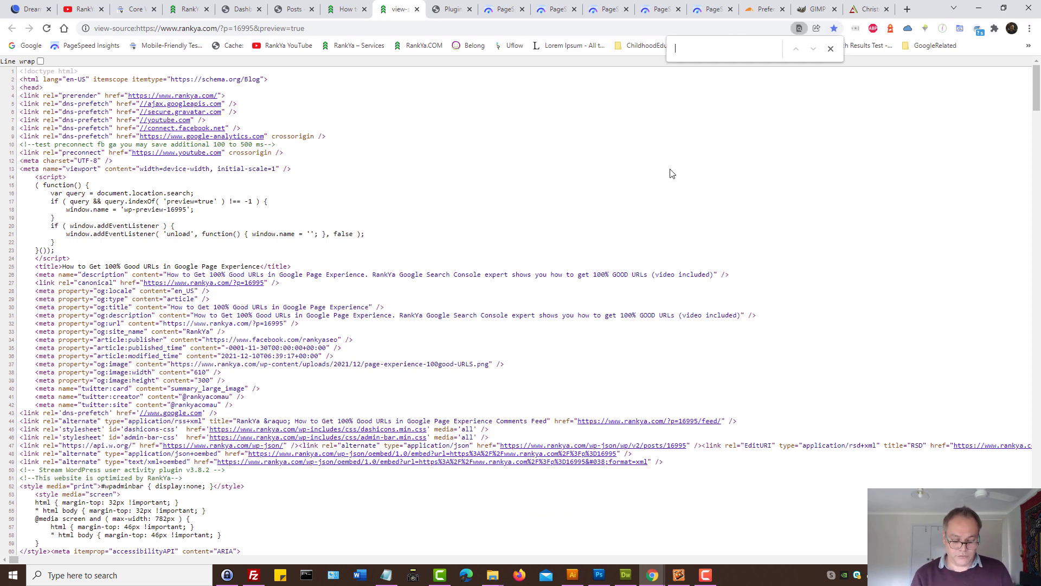
pyautogui.write('<scri')
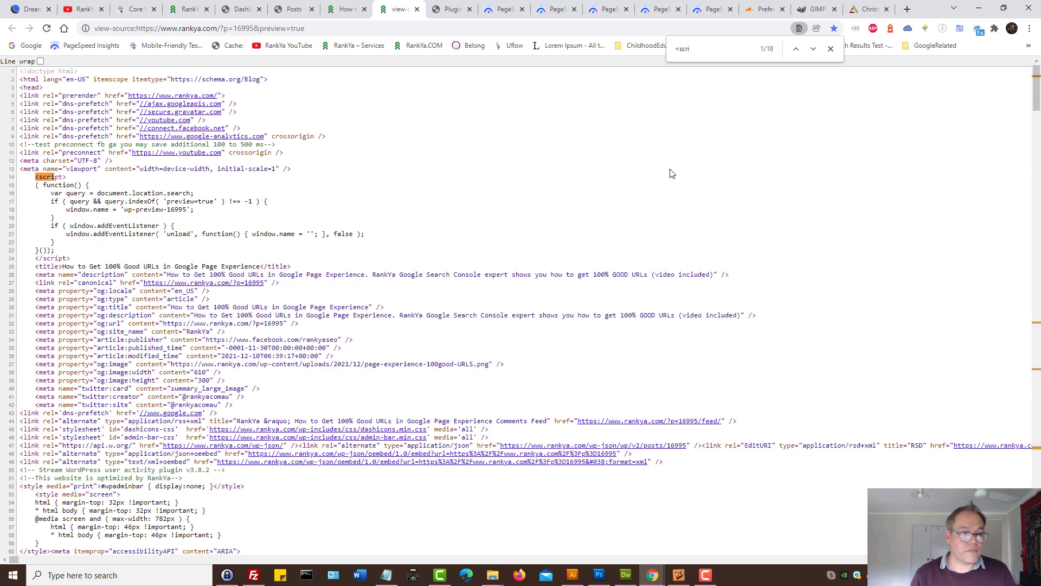
pyautogui.click(813, 49)
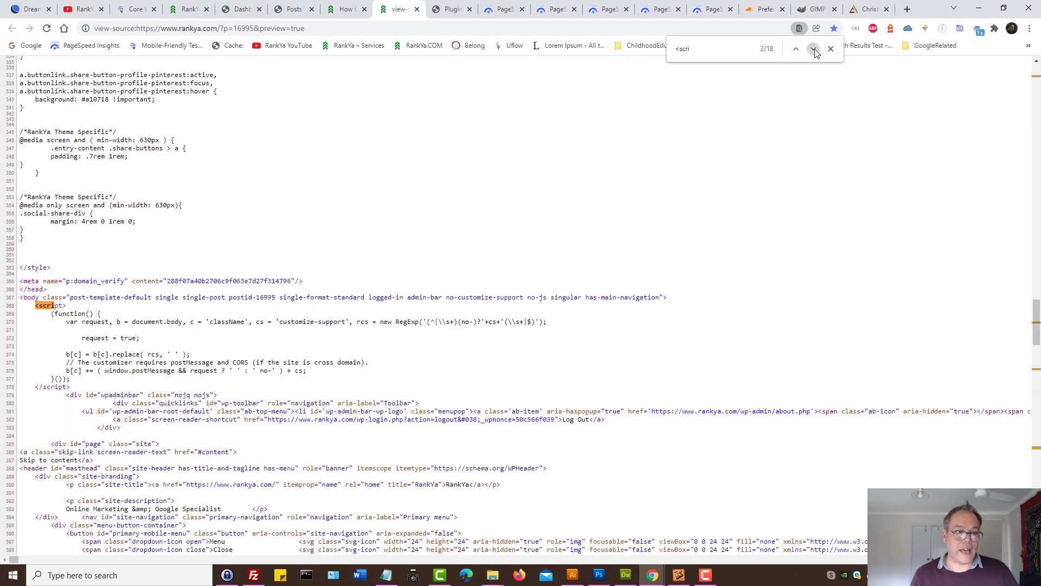
pyautogui.click(813, 50)
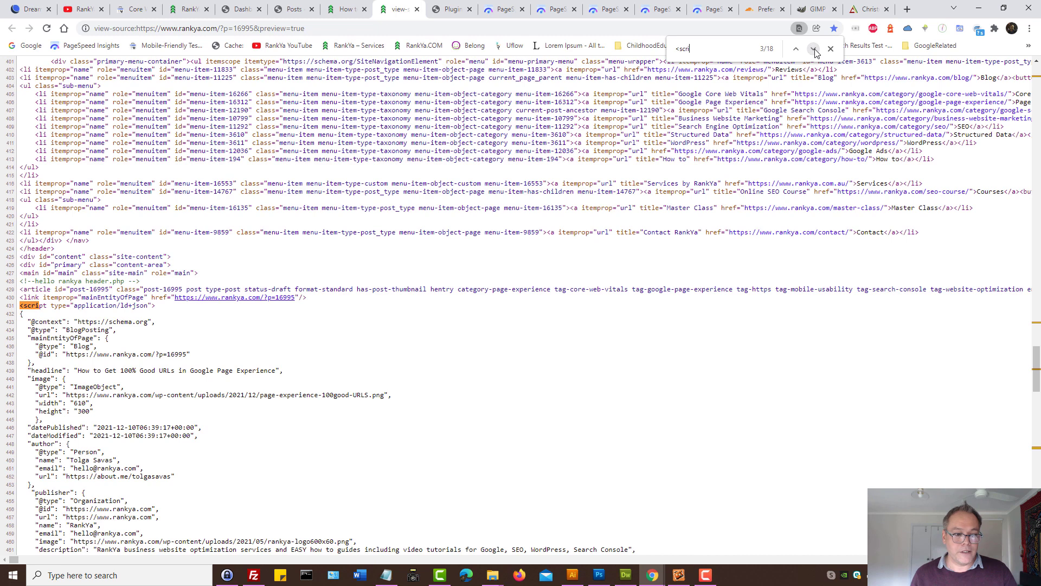
pyautogui.click(813, 48)
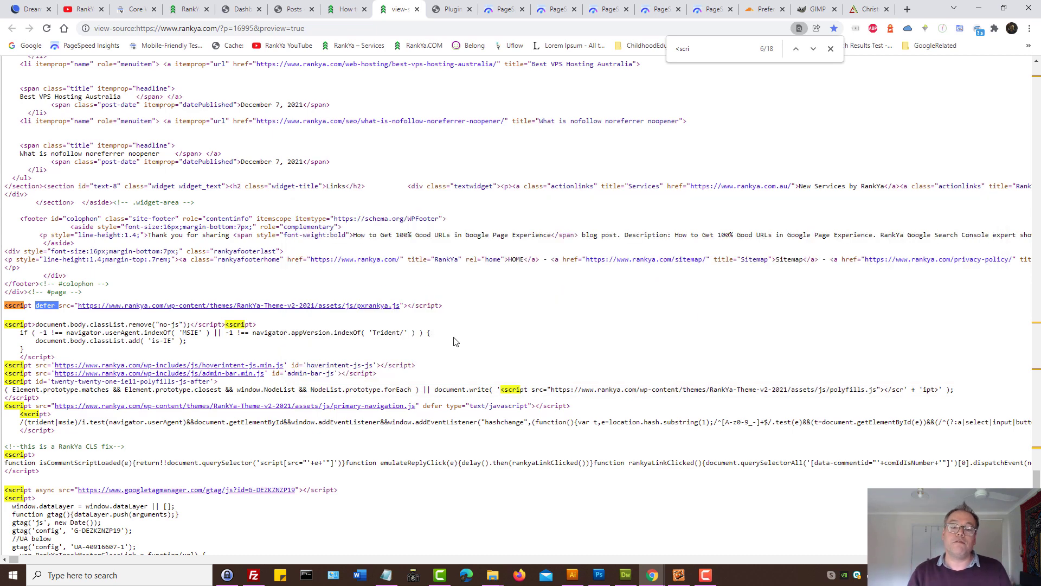
pyautogui.moveTo(512, 342)
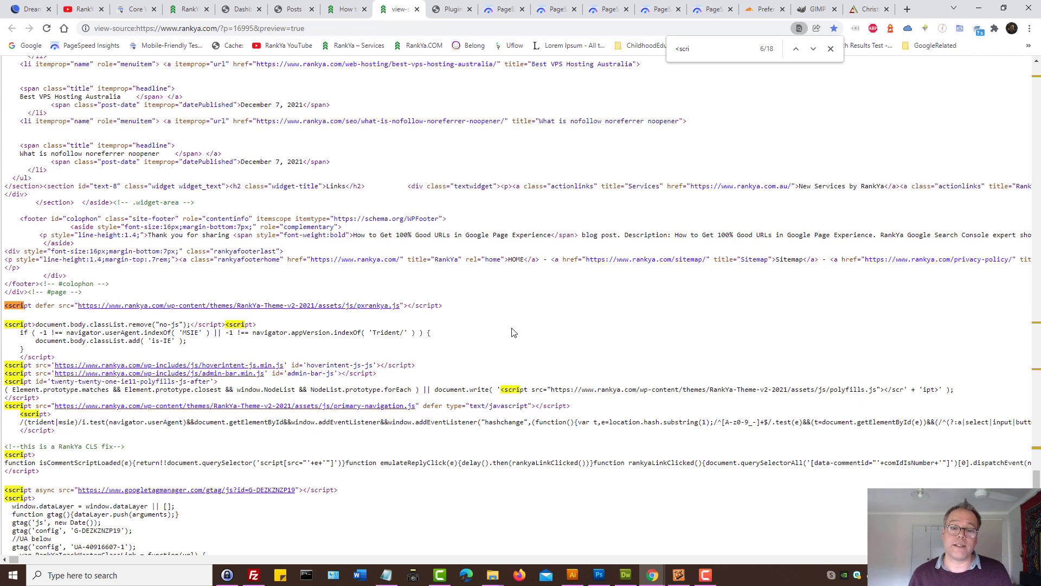
pyautogui.click(343, 9)
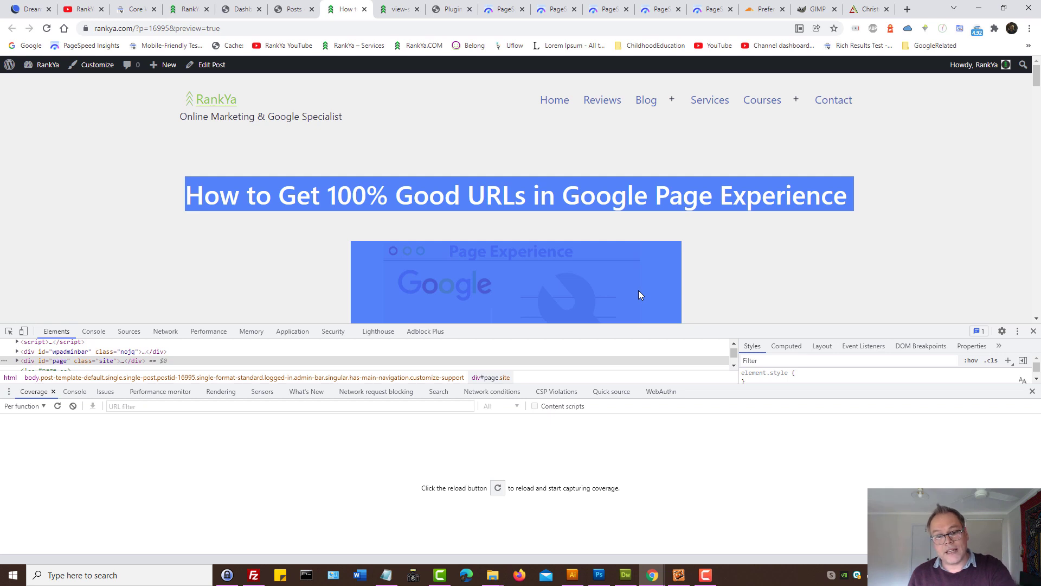
# Step: Deselect the post title, hide DevTools, and switch to the WordPress installed plugins page
pyautogui.click(334, 243)
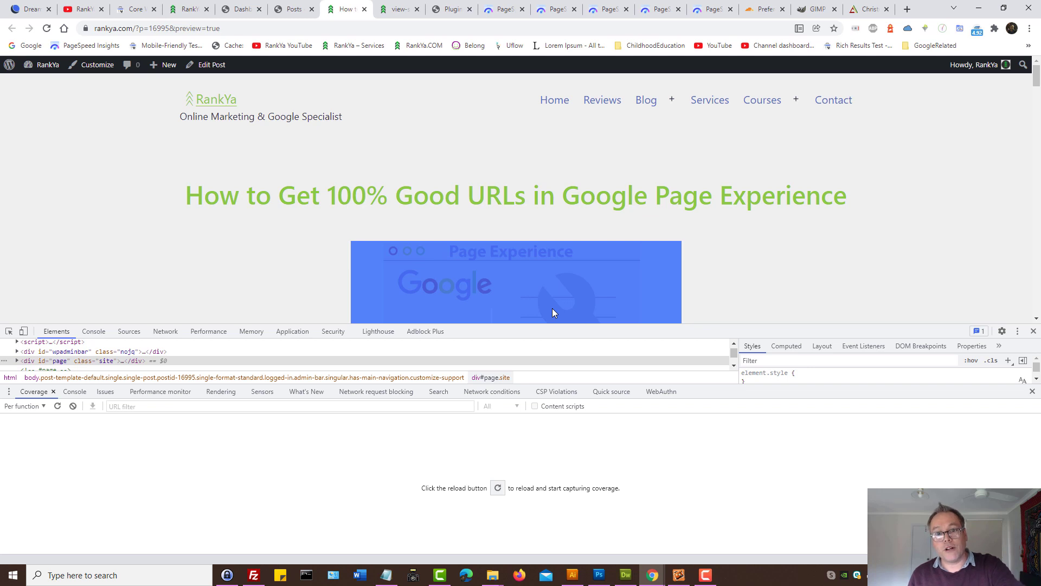
pyautogui.moveTo(630, 313)
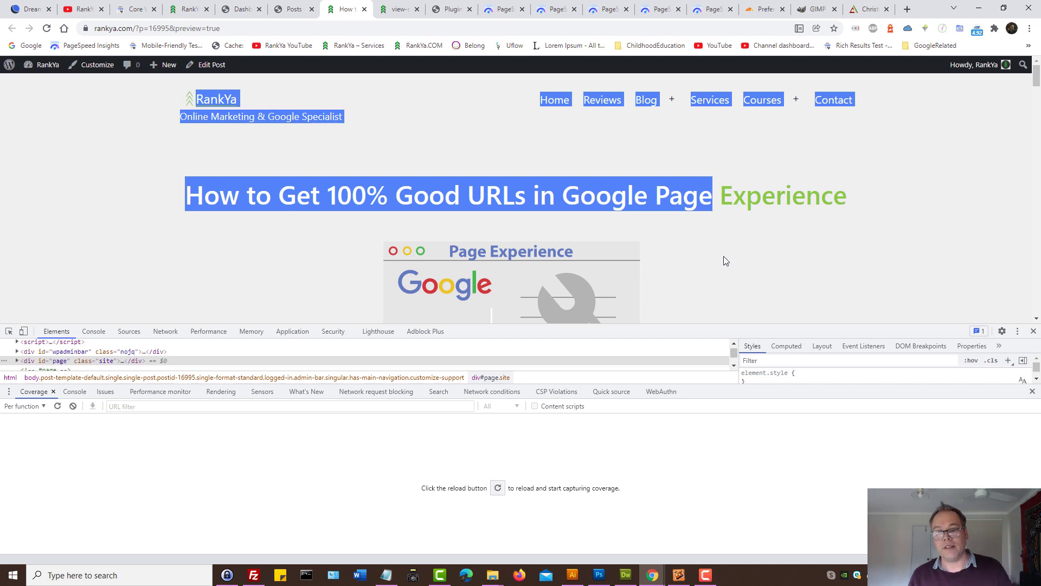
pyautogui.click(724, 260)
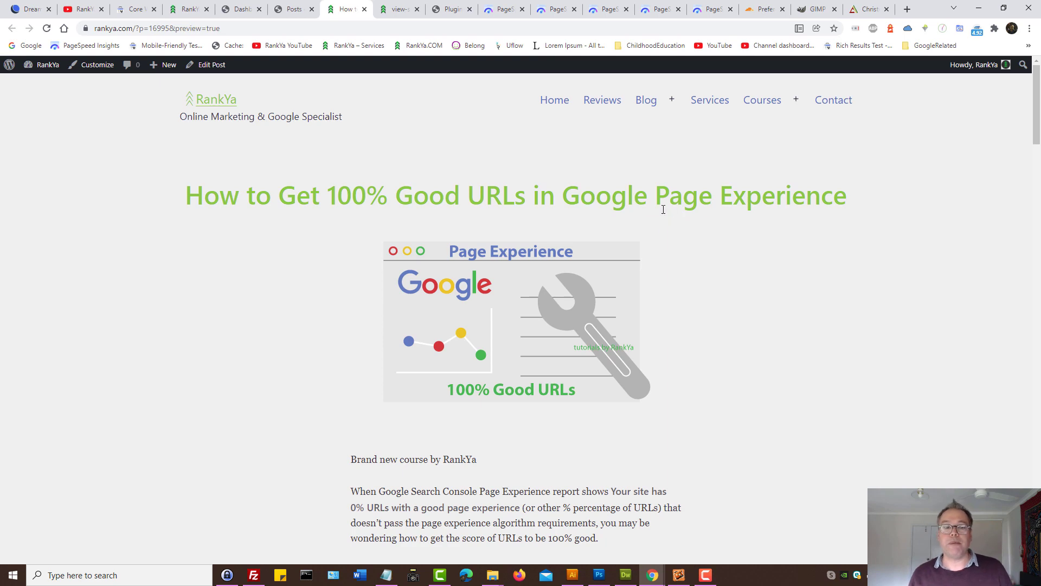
pyautogui.click(451, 8)
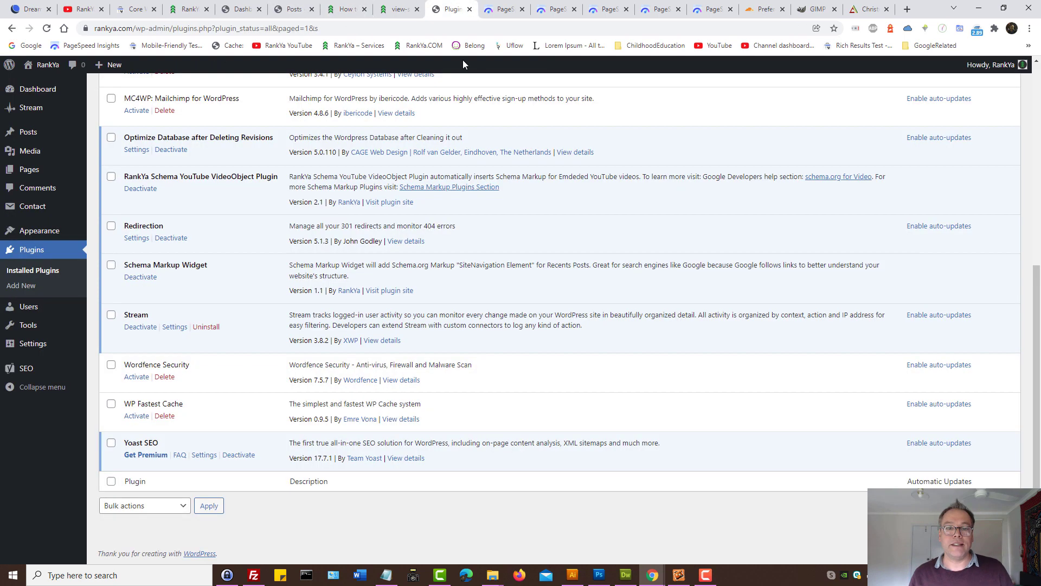
pyautogui.moveTo(383, 505)
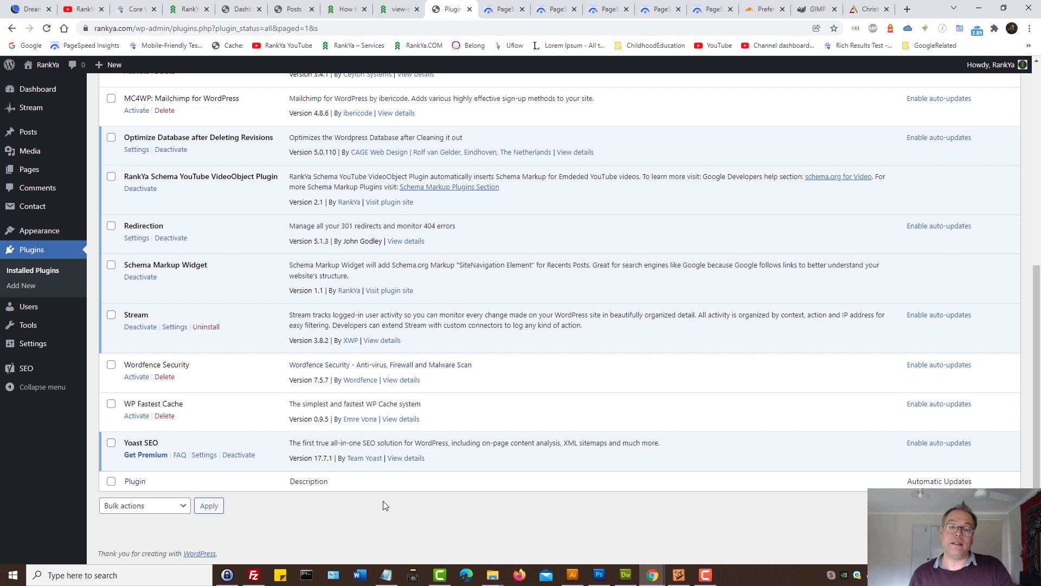
pyautogui.moveTo(476, 491)
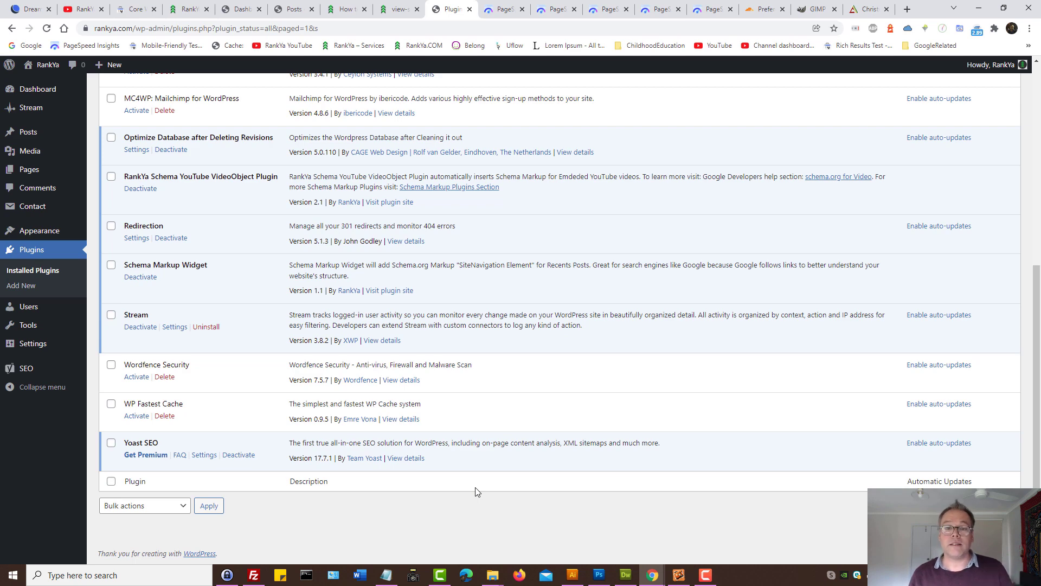
# Step: Switch back to the 'How to Get 100% Good URLs' post preview tab
pyautogui.click(346, 9)
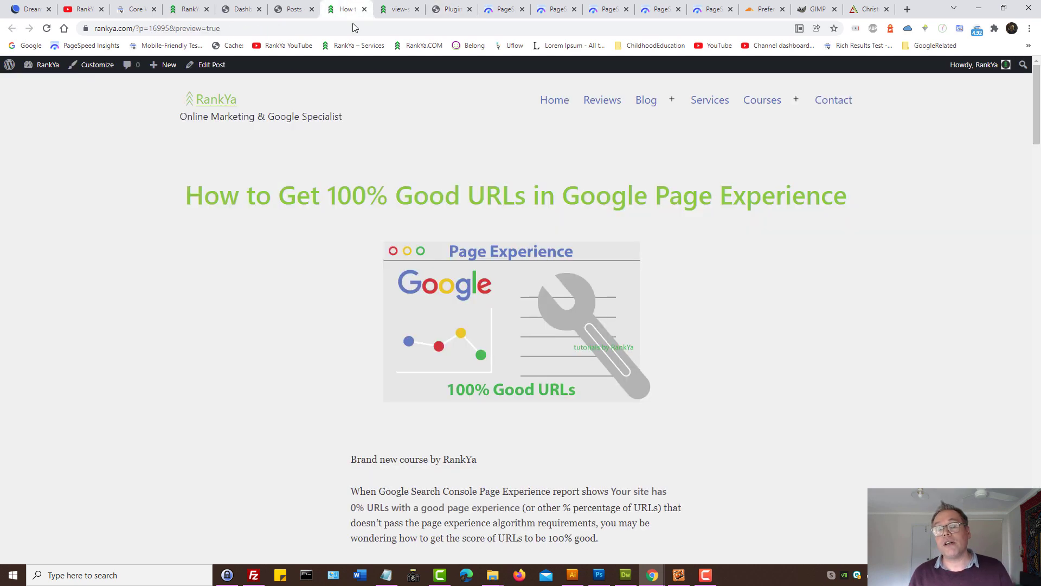
pyautogui.moveTo(563, 331)
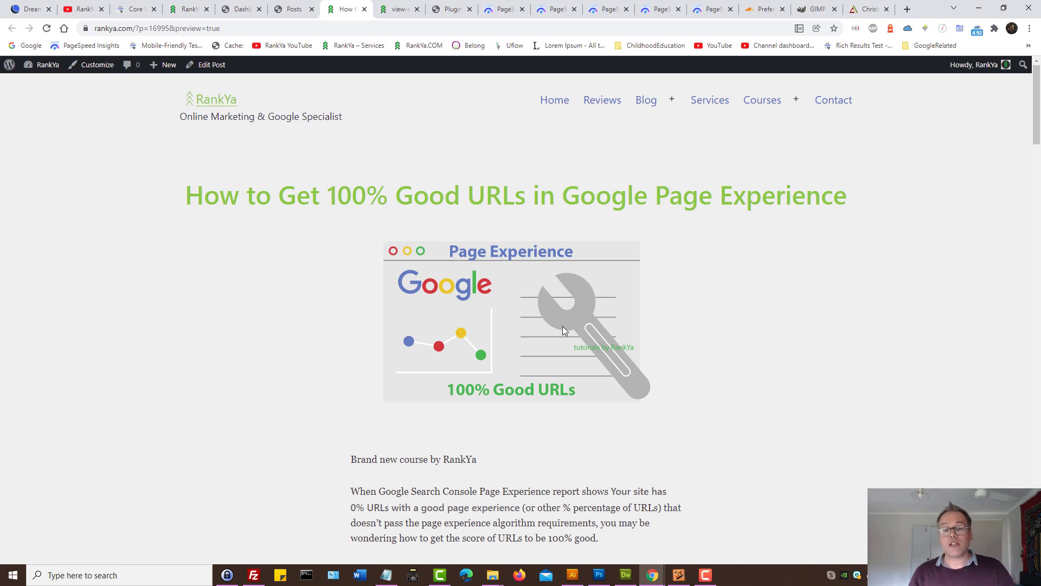
pyautogui.moveTo(591, 340)
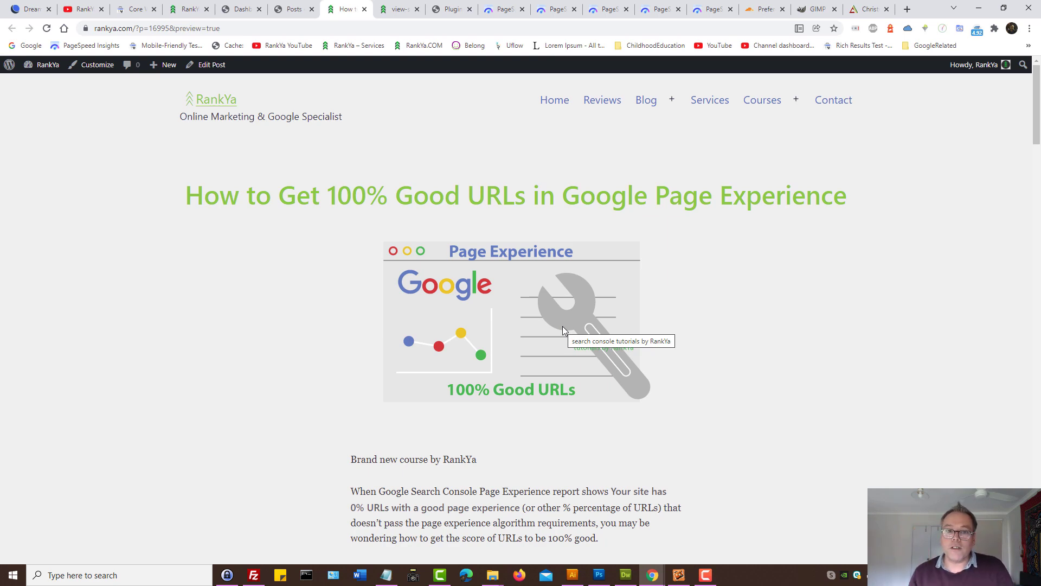
# Step: Check the 'defer' attribute in the post's source, then switch to Centre Com's sale page
pyautogui.click(395, 9)
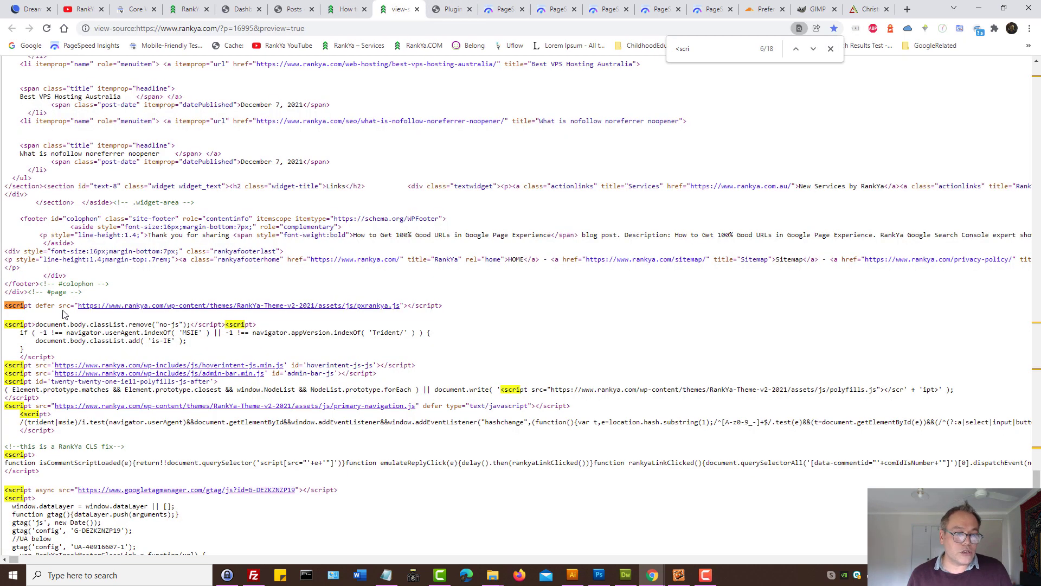
pyautogui.doubleClick(45, 304)
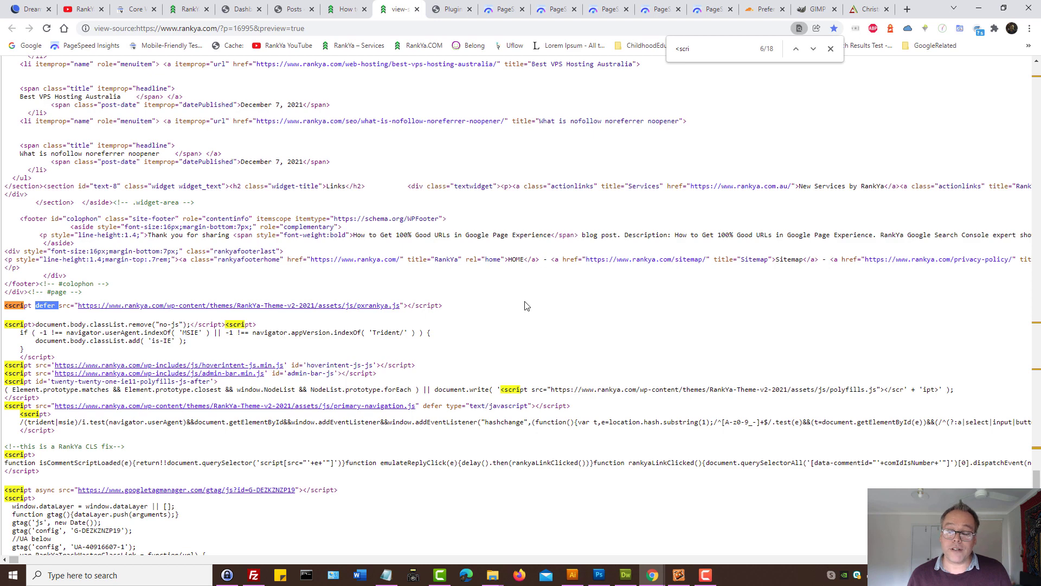
pyautogui.click(345, 9)
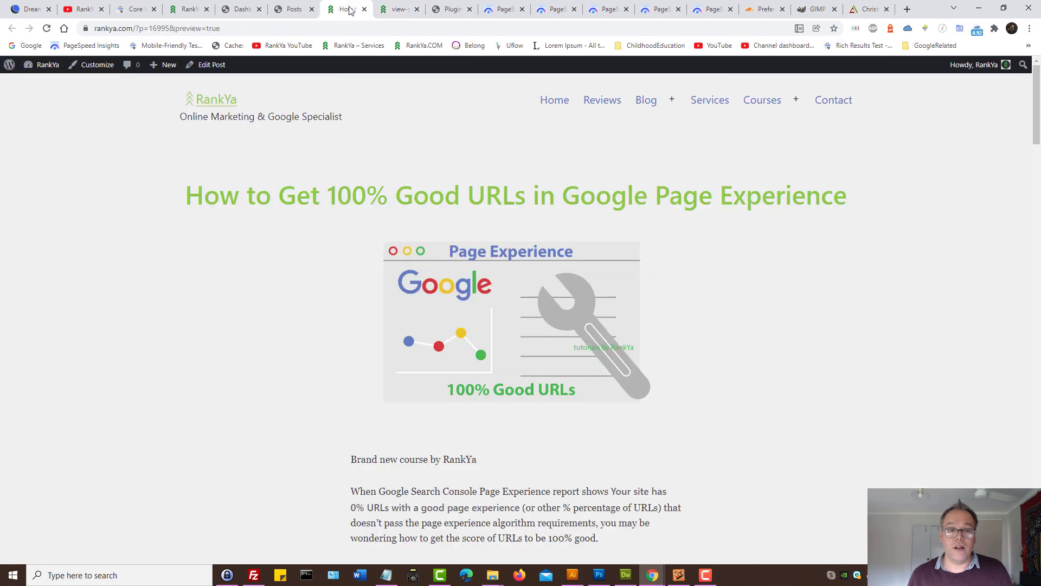
pyautogui.scroll(-3)
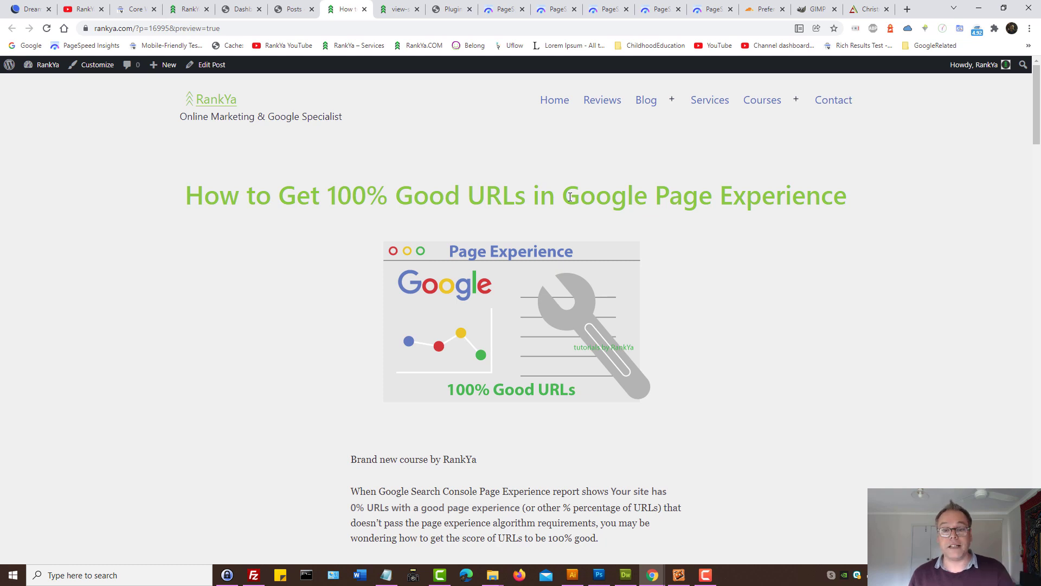
pyautogui.moveTo(445, 168)
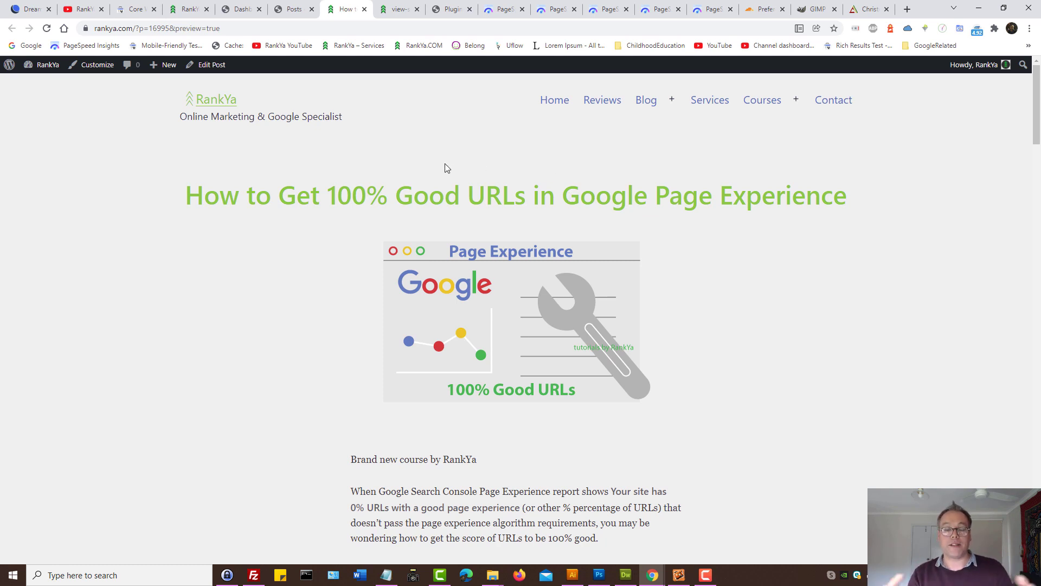
pyautogui.click(867, 9)
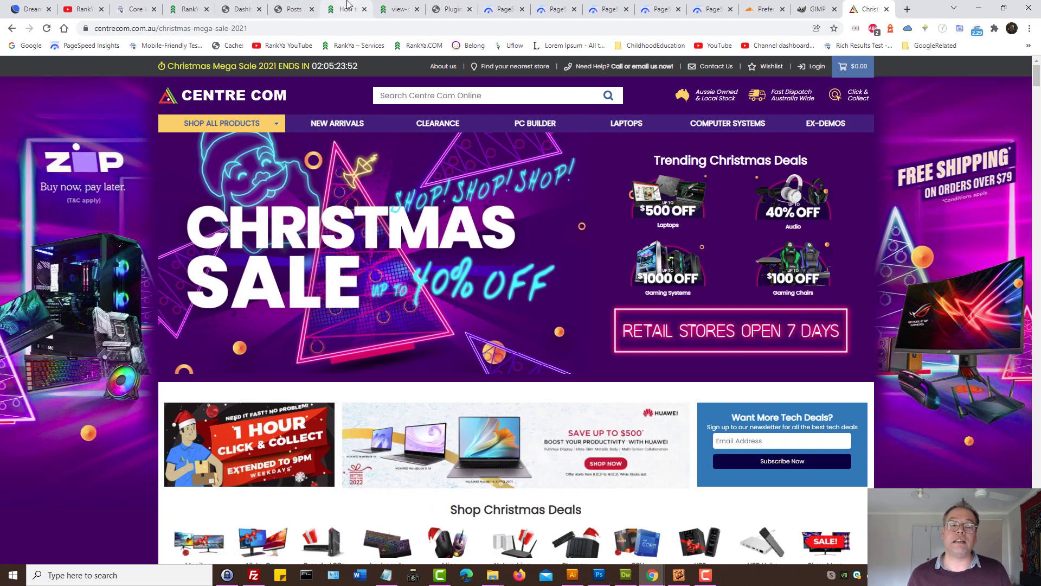
# Step: Highlight Centre Com's Core Web Vitals assessment and 16.5 s LCP in its mobile report
pyautogui.click(556, 8)
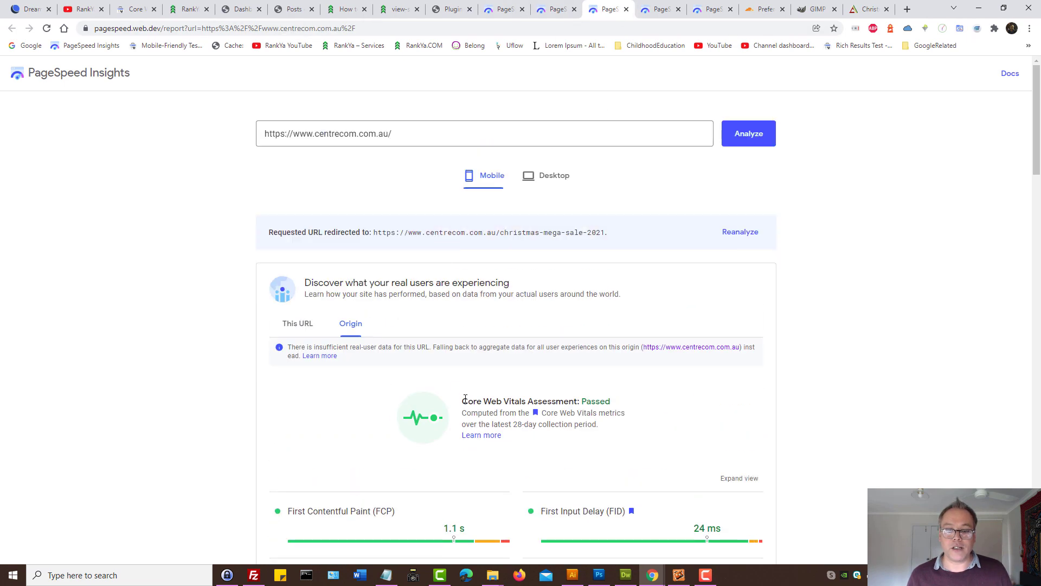
pyautogui.doubleClick(518, 402)
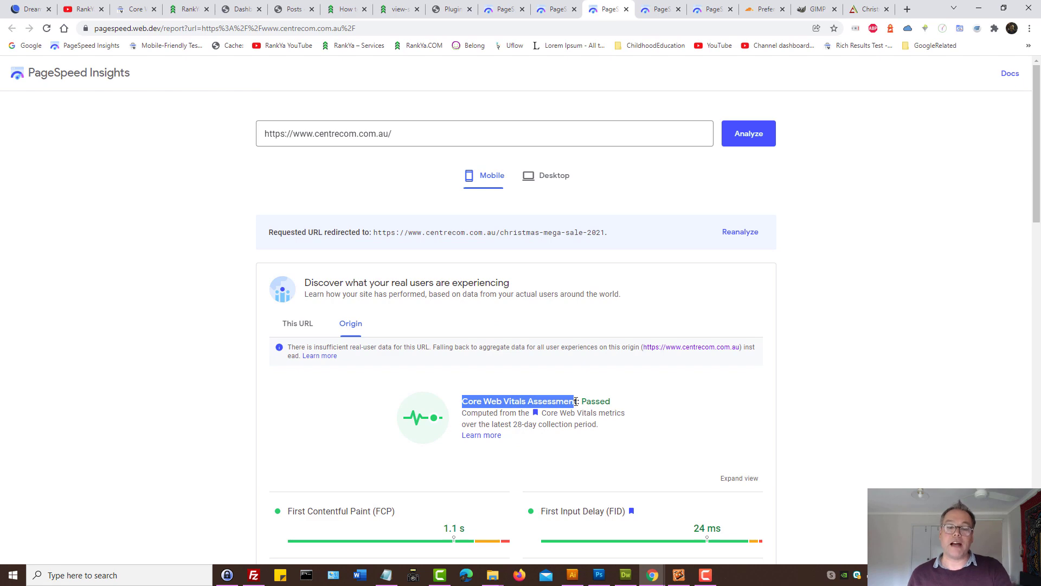
pyautogui.scroll(-3)
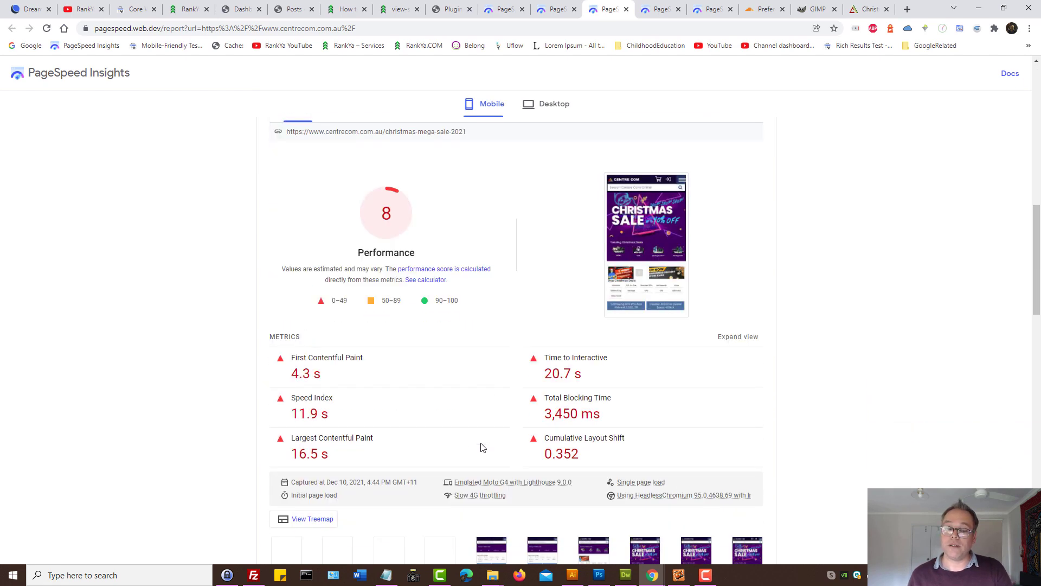
pyautogui.doubleClick(332, 437)
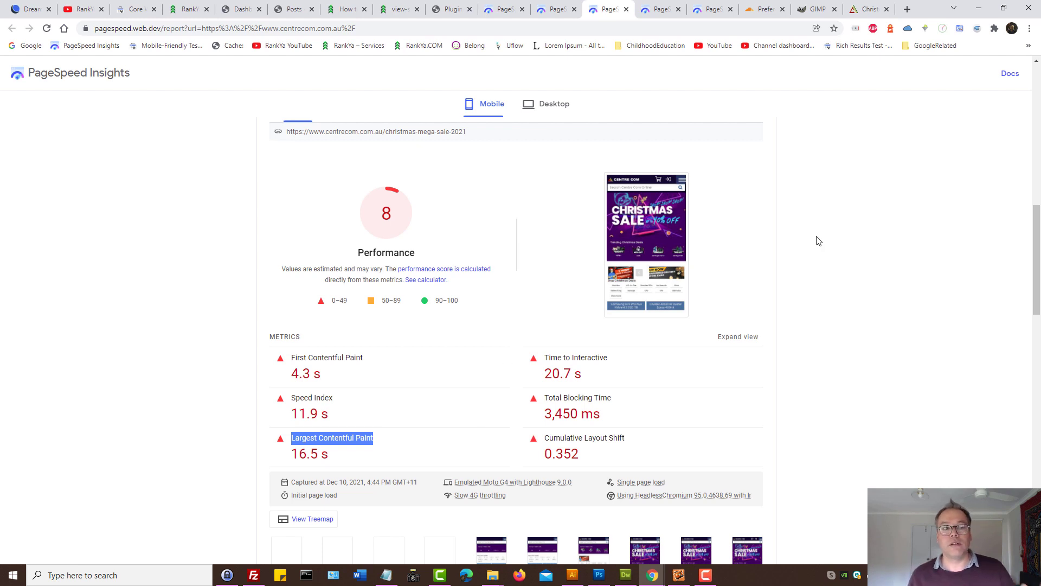
pyautogui.moveTo(406, 186)
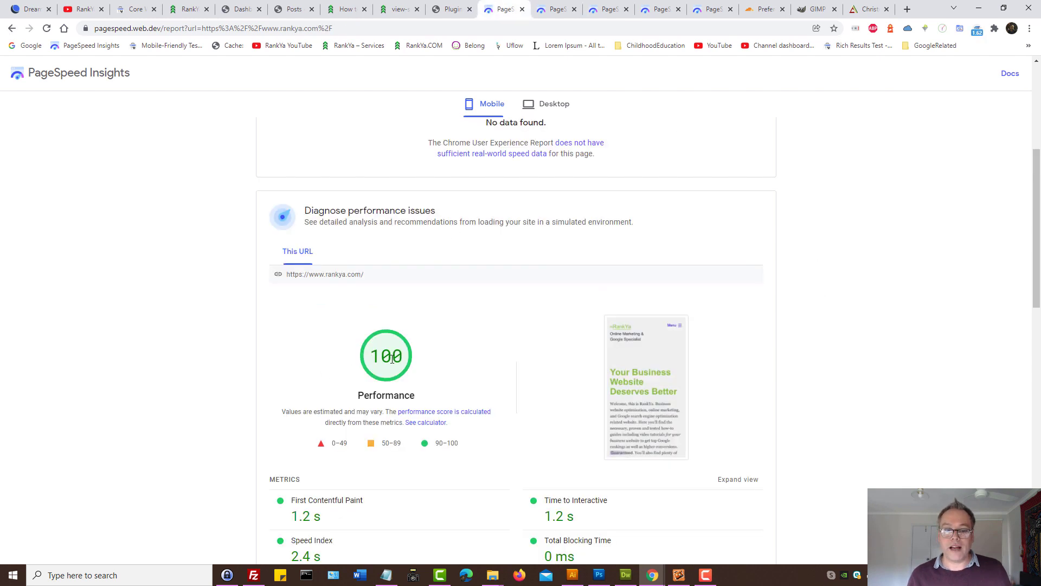
# Step: Highlight rankya.com's 100 score and 1.2 s LCP, then open the live homepage
pyautogui.doubleClick(386, 355)
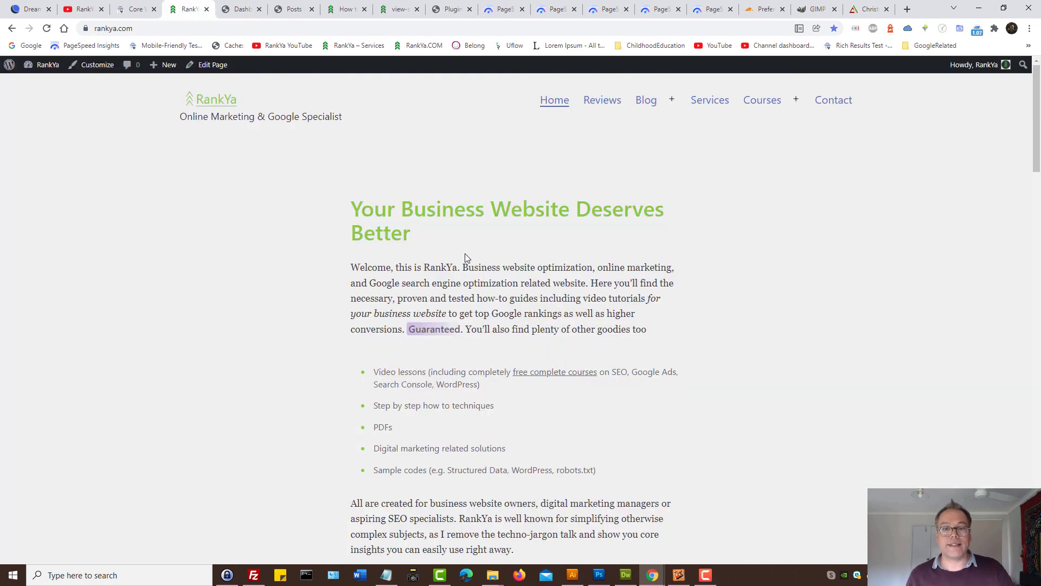
pyautogui.click(501, 9)
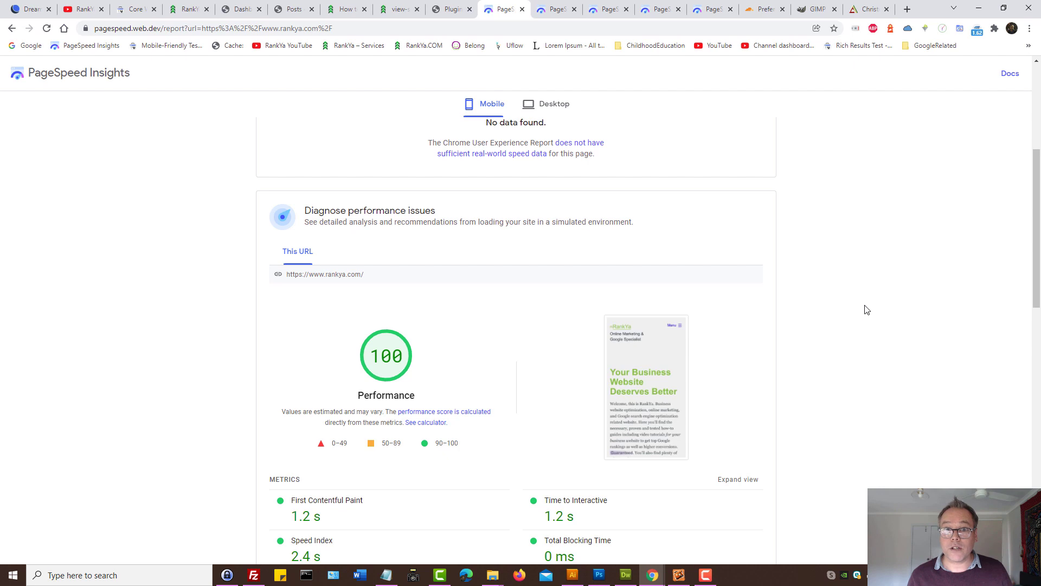
pyautogui.scroll(-3)
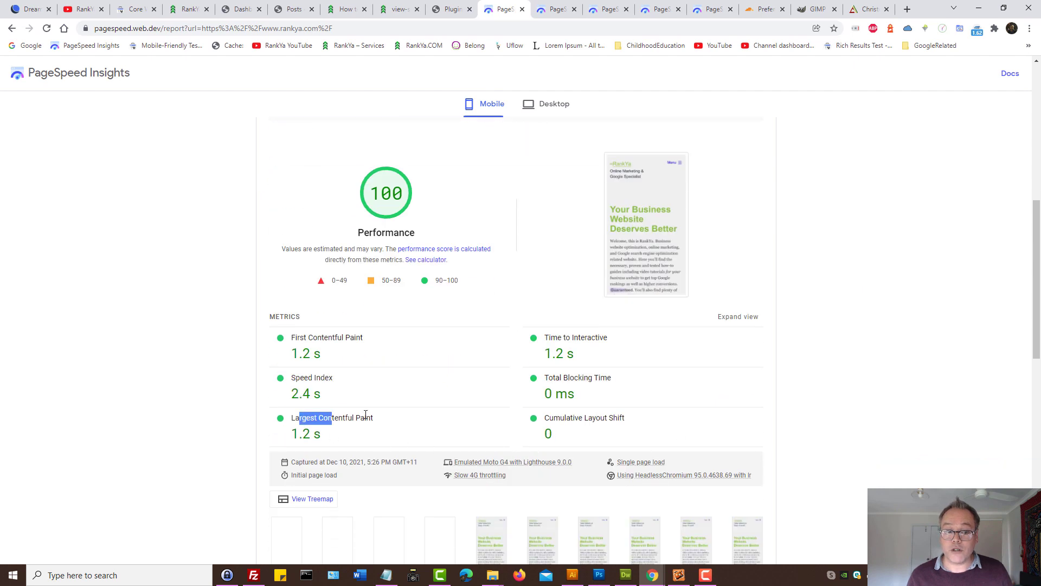
pyautogui.doubleClick(332, 417)
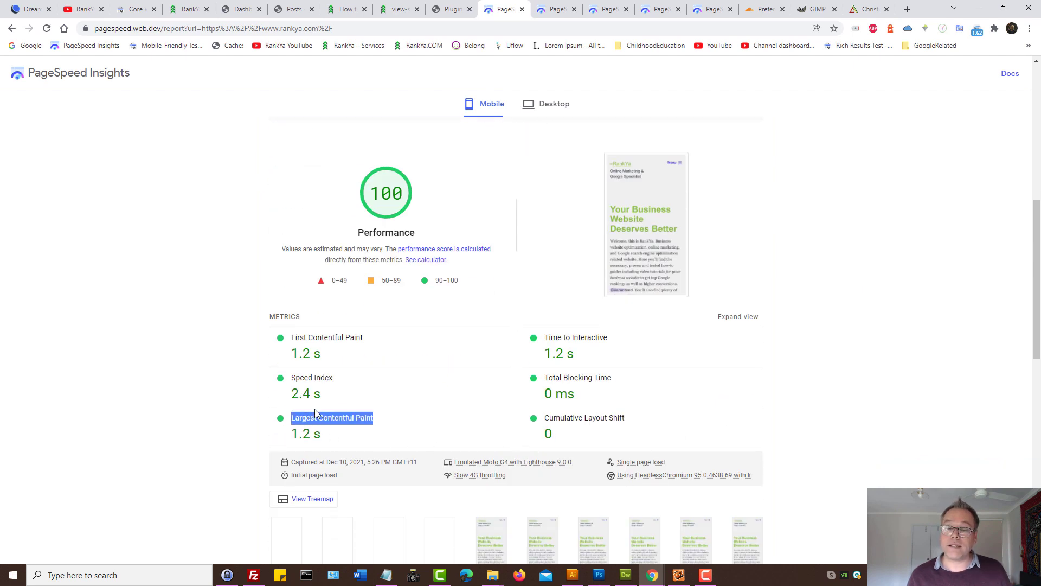
pyautogui.moveTo(378, 400)
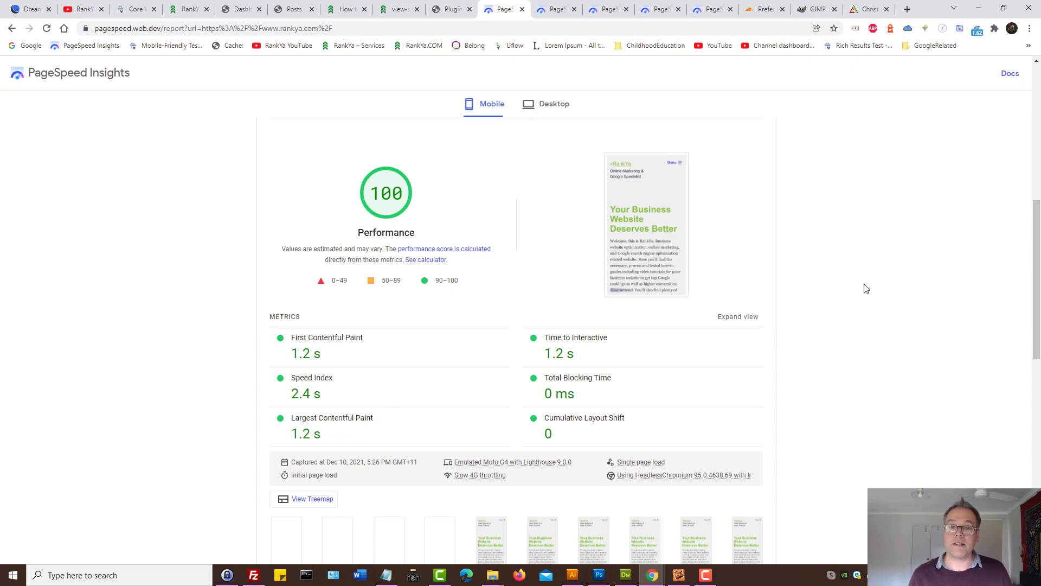
pyautogui.click(188, 8)
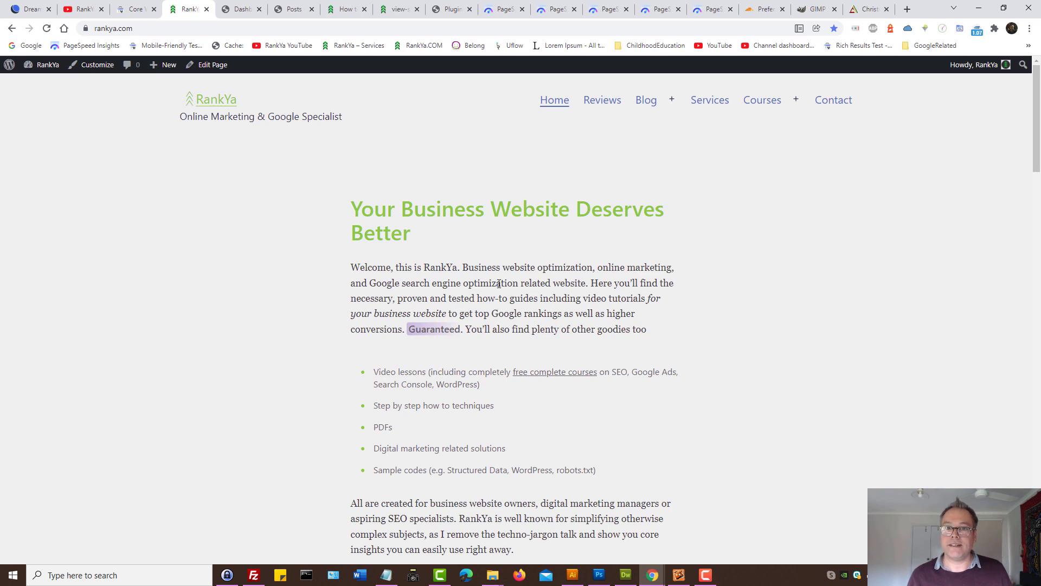
pyautogui.moveTo(558, 234)
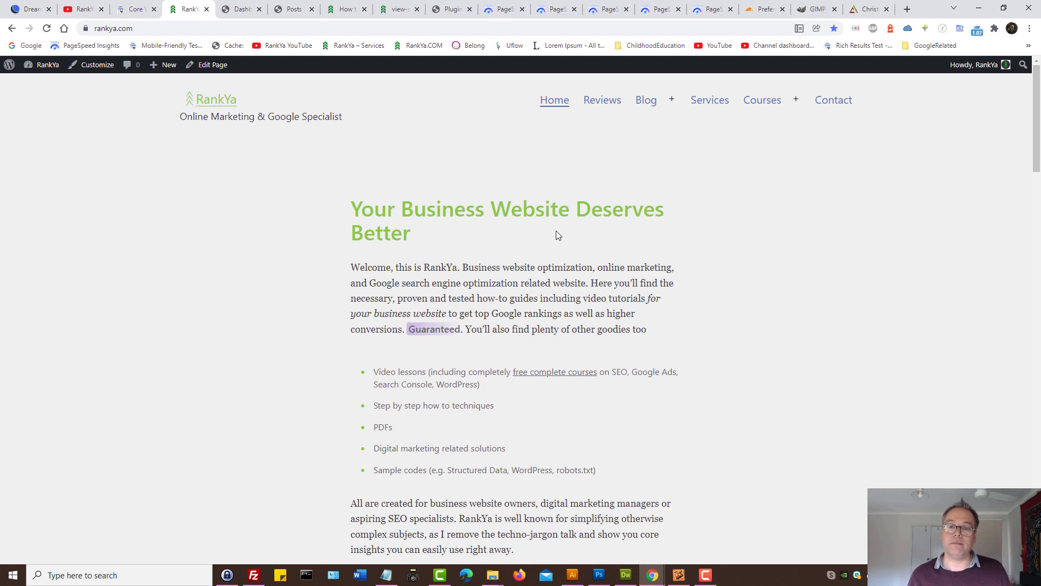
pyautogui.moveTo(536, 233)
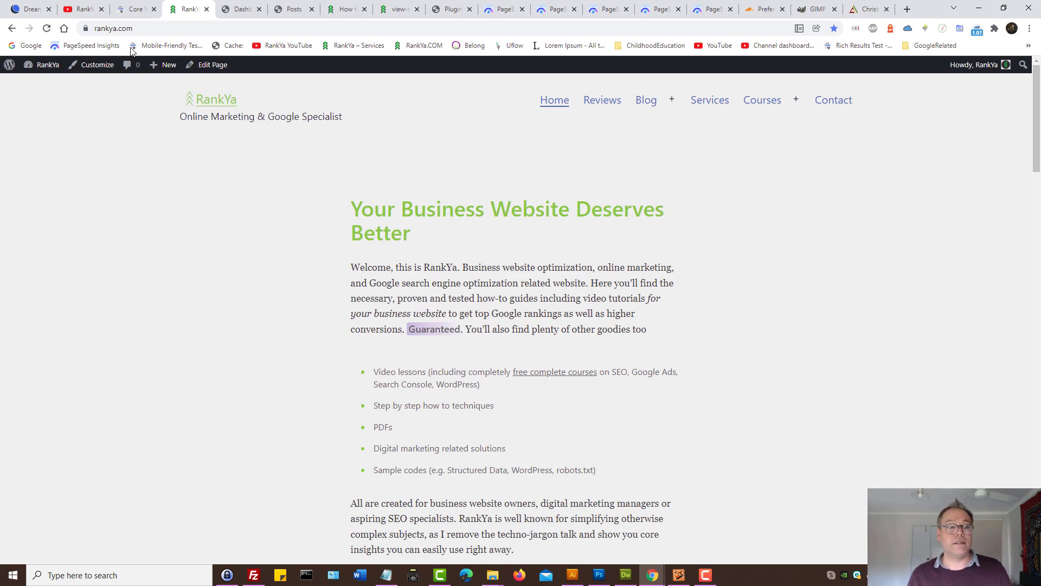
# Step: Glance at the RankYa YouTube channel, then return to the 'How to Get 100% Good URLs' post preview
pyautogui.click(81, 9)
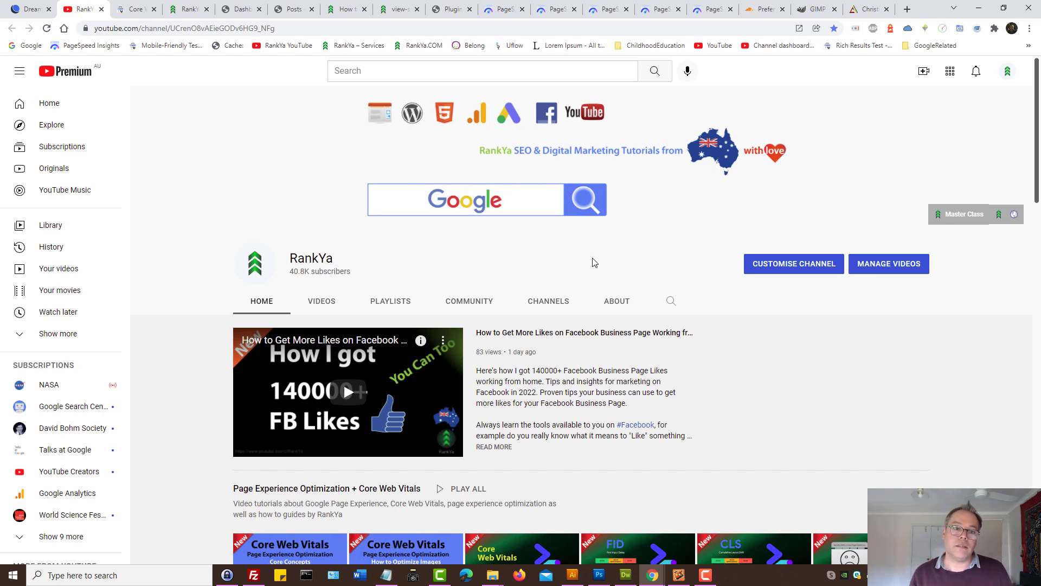
pyautogui.click(346, 8)
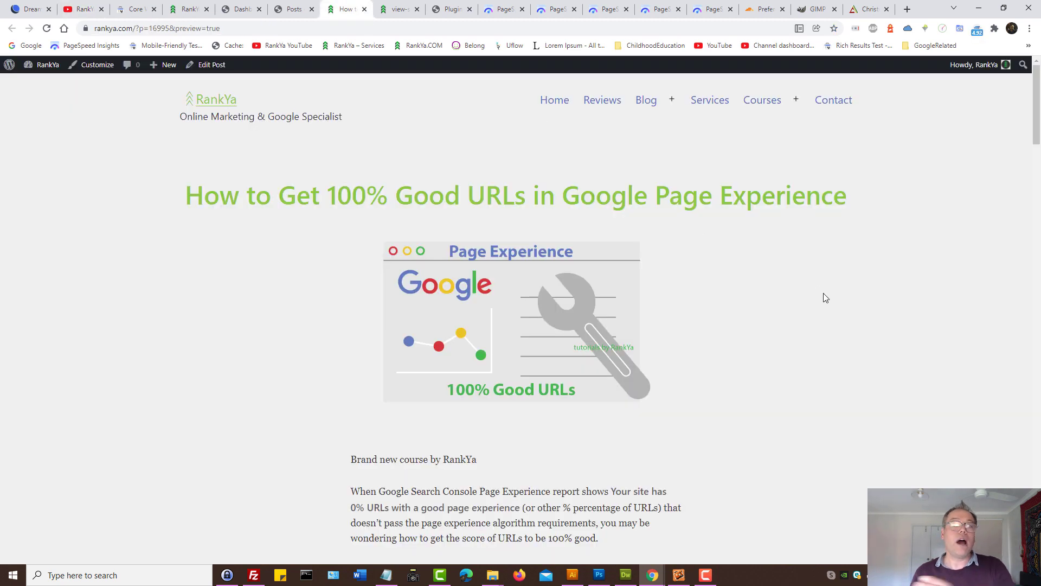
pyautogui.moveTo(812, 295)
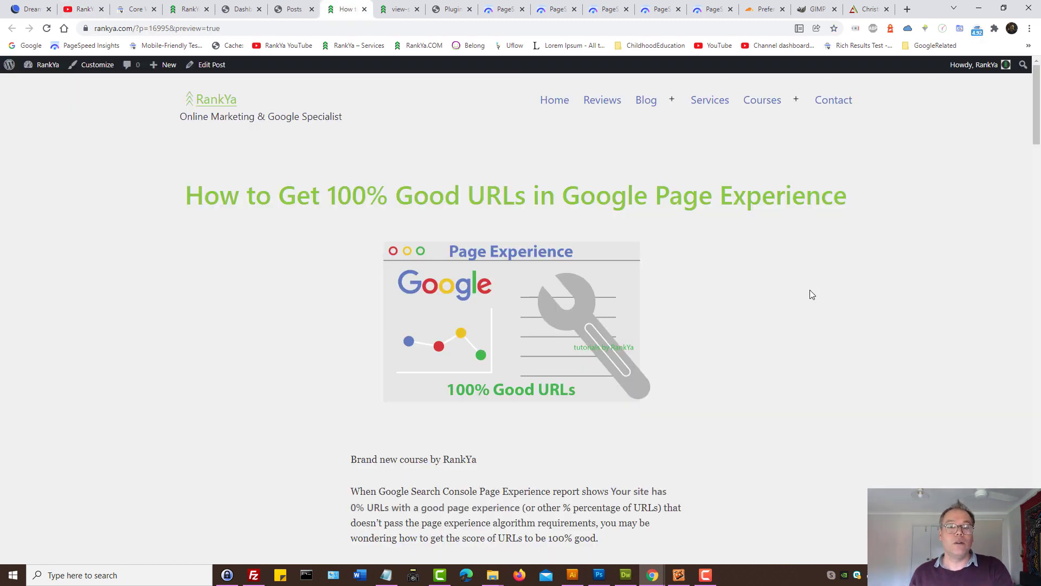
pyautogui.moveTo(207, 259)
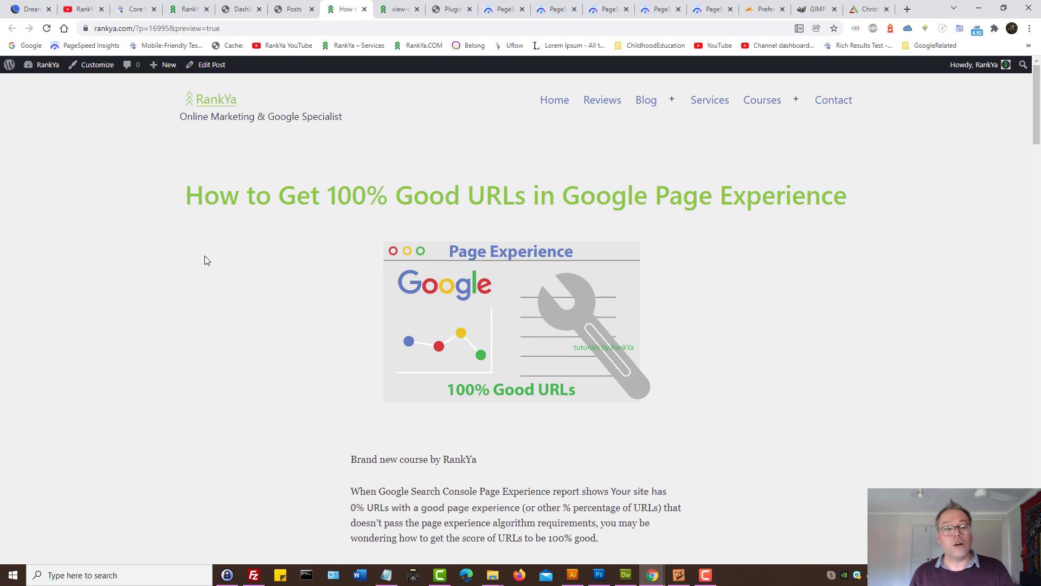
pyautogui.moveTo(149, 285)
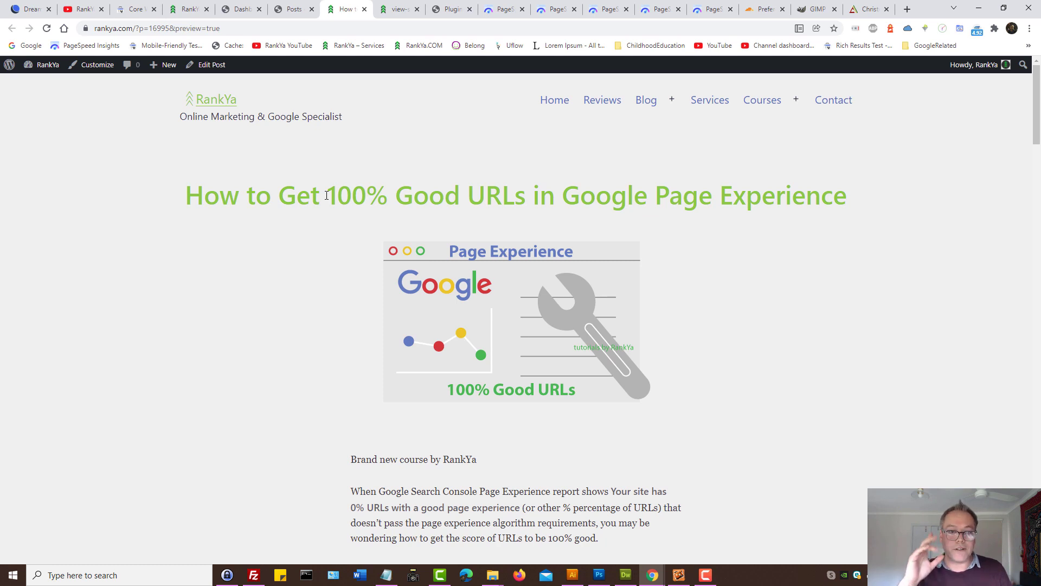
pyautogui.moveTo(182, 205)
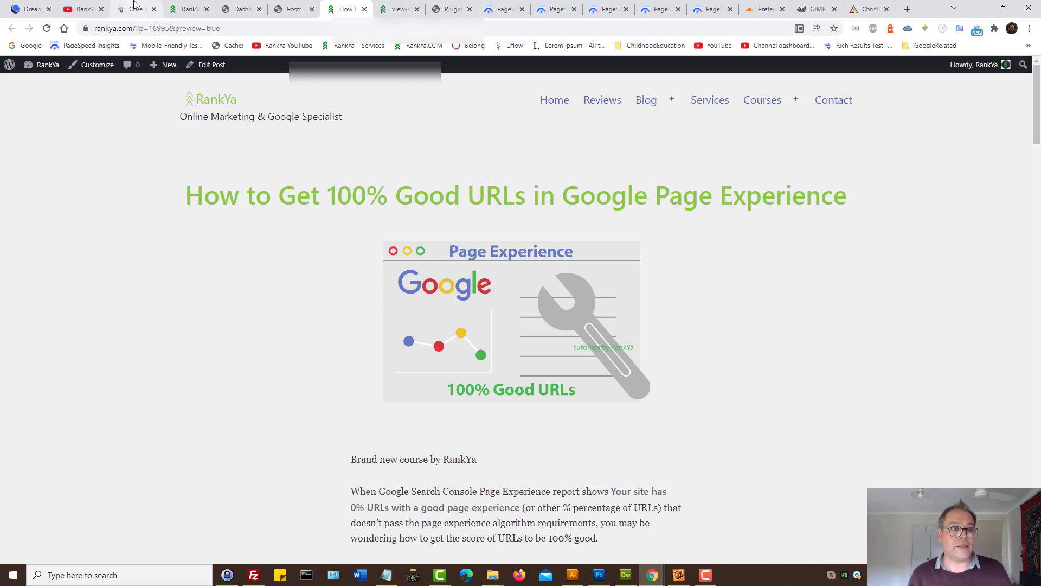
# Step: Review the Search Console Core Web Vitals report with 35 good mobile URLs, then return to RankYa's YouTube channel
pyautogui.click(135, 9)
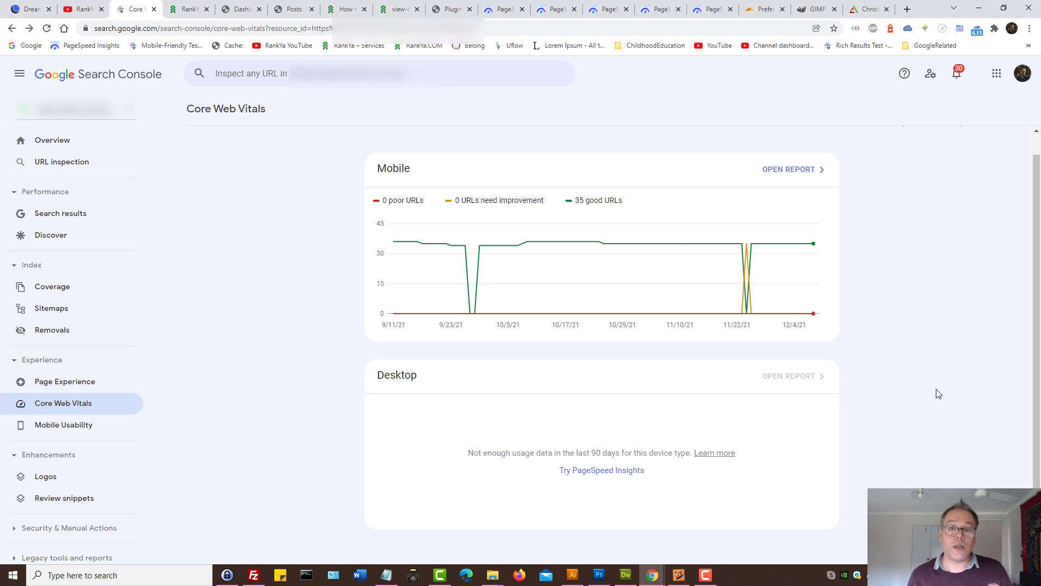
pyautogui.moveTo(378, 317)
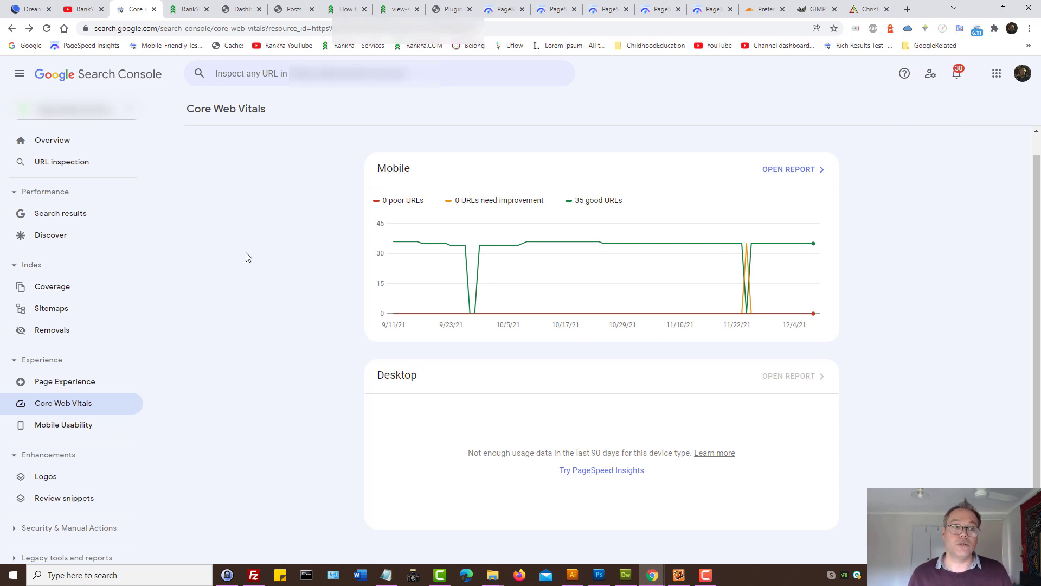
pyautogui.click(80, 9)
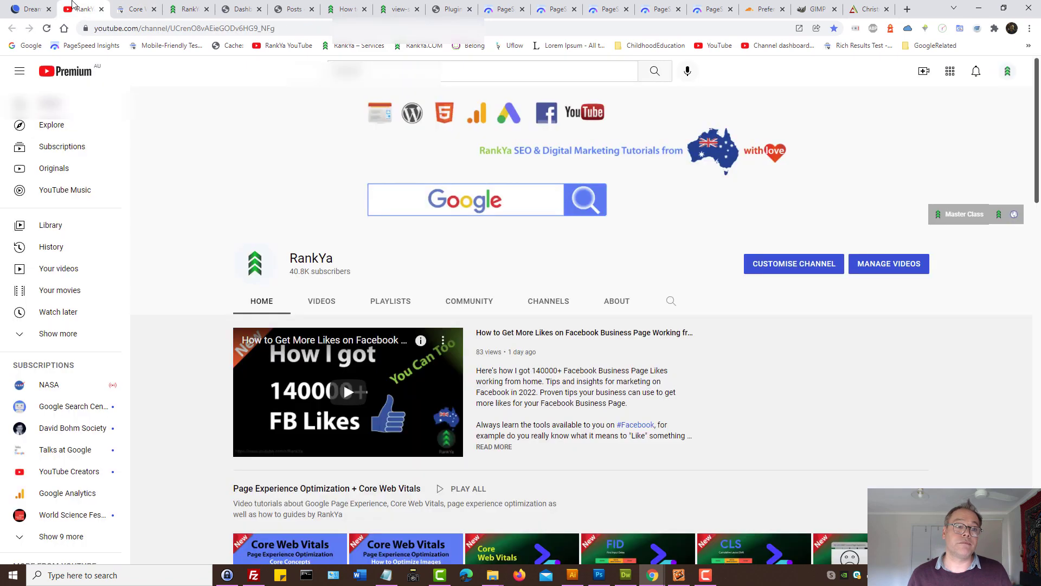